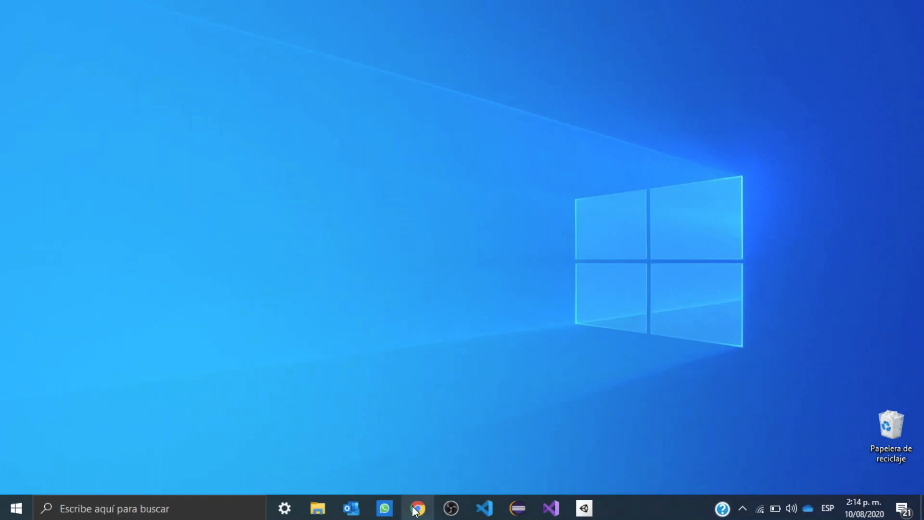
Open Chrome and go to python.org's Downloads for Windows page.
click(417, 508)
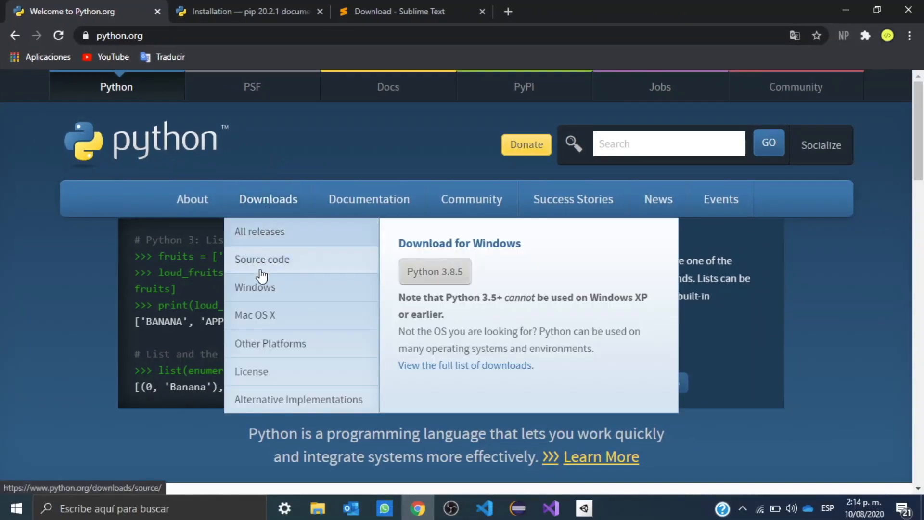
mouse_move(298, 295)
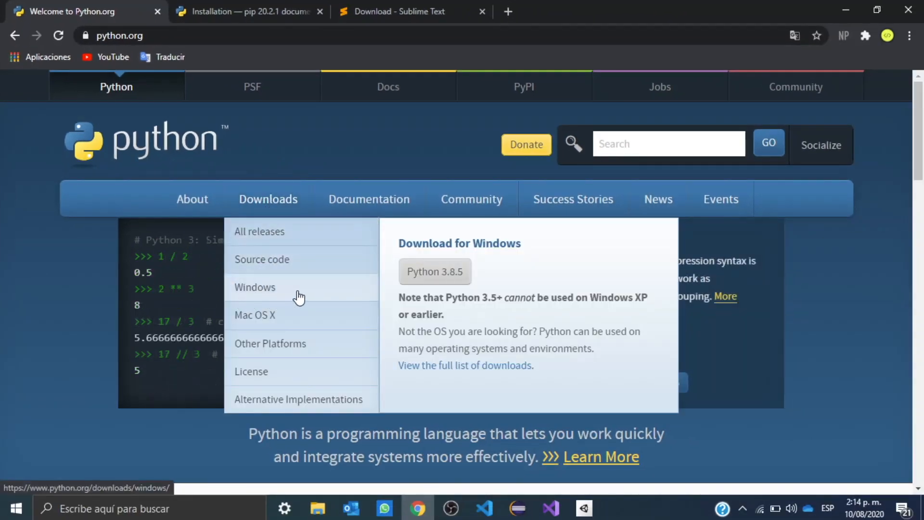
click(254, 287)
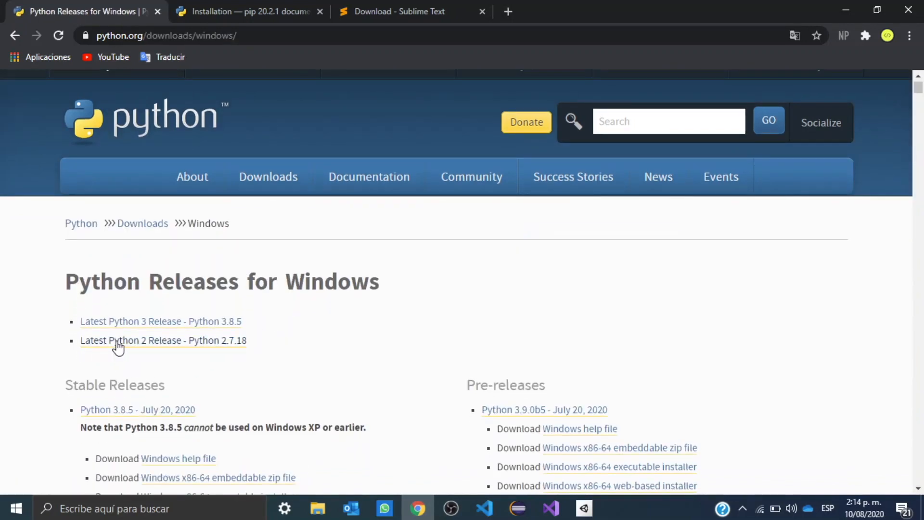
mouse_move(212, 347)
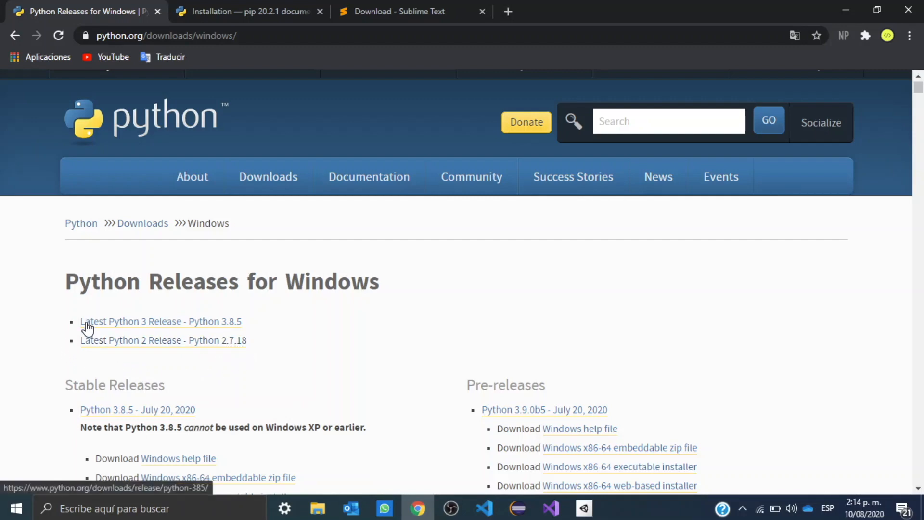
mouse_move(162, 330)
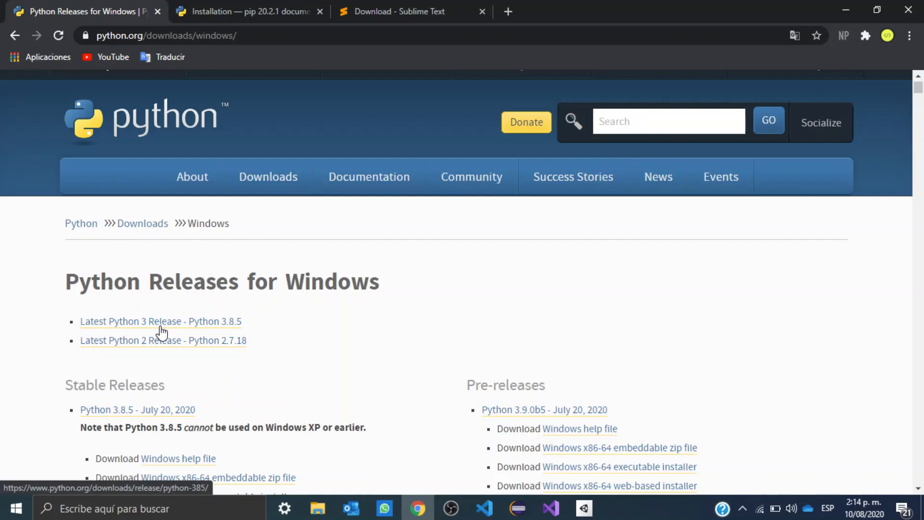
mouse_move(225, 331)
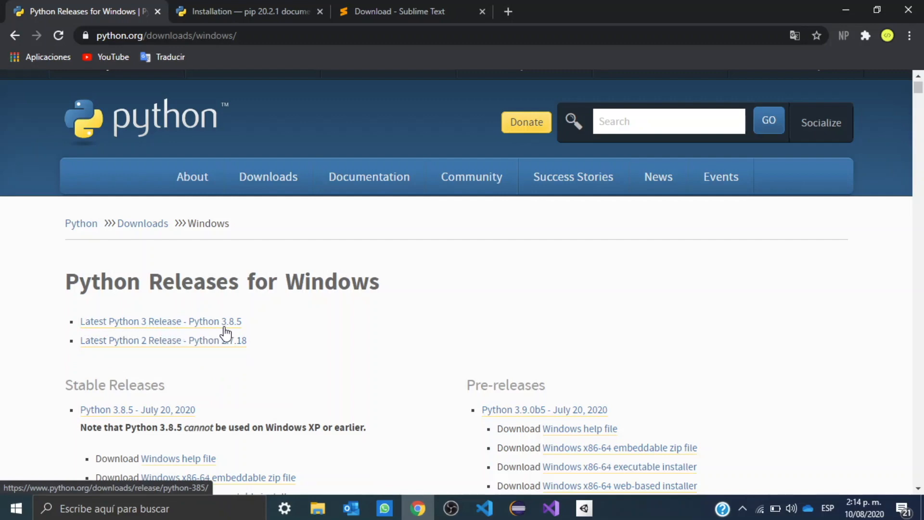
mouse_move(260, 333)
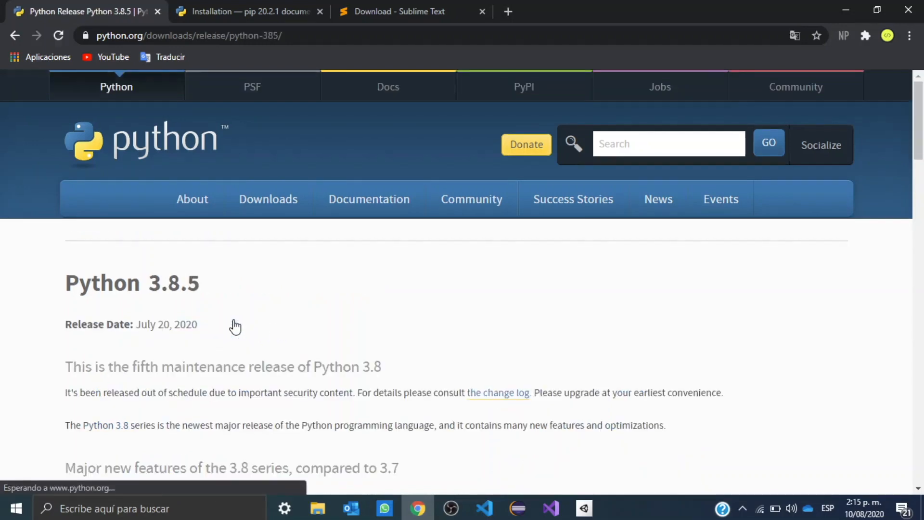
Open the Python 3.8.5 release page and scroll to its Files table.
scroll(down, 3)
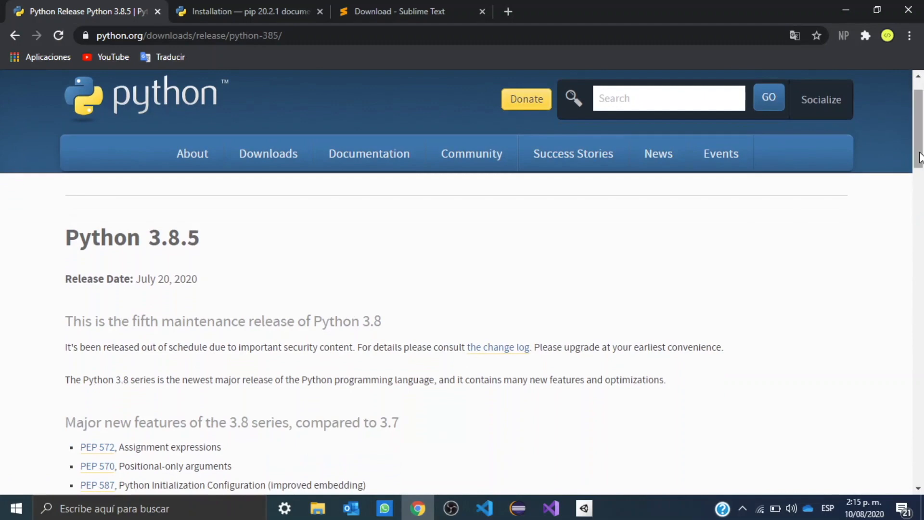
scroll(down, 3)
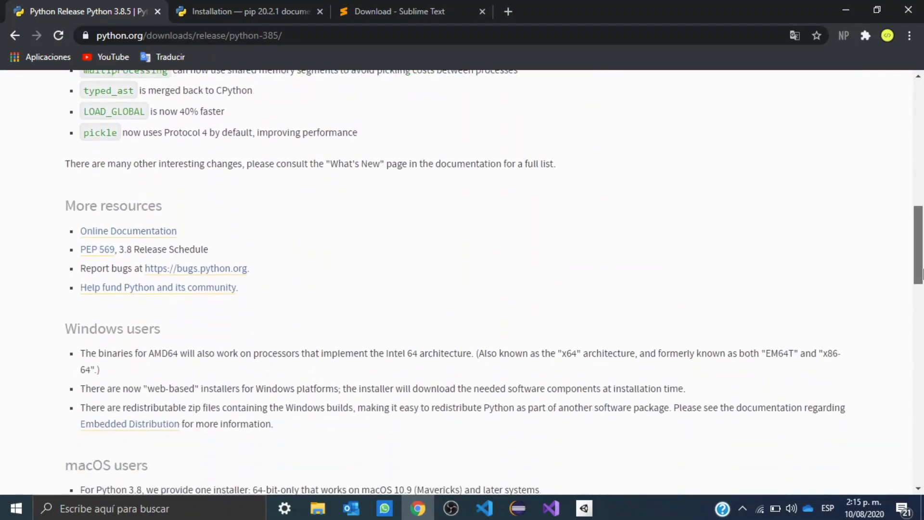
scroll(down, 3)
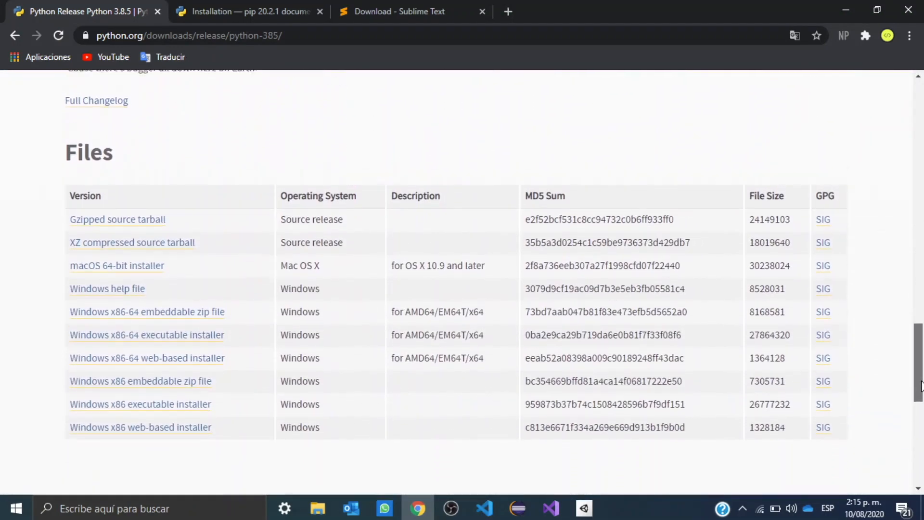
double_click(89, 152)
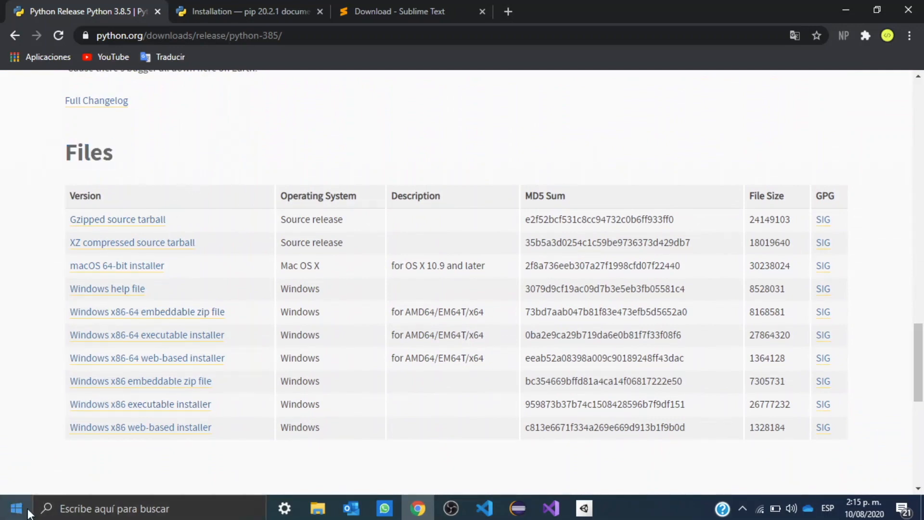
Open Sistema from the Start menu and read the 64-bit system type.
right_click(16, 508)
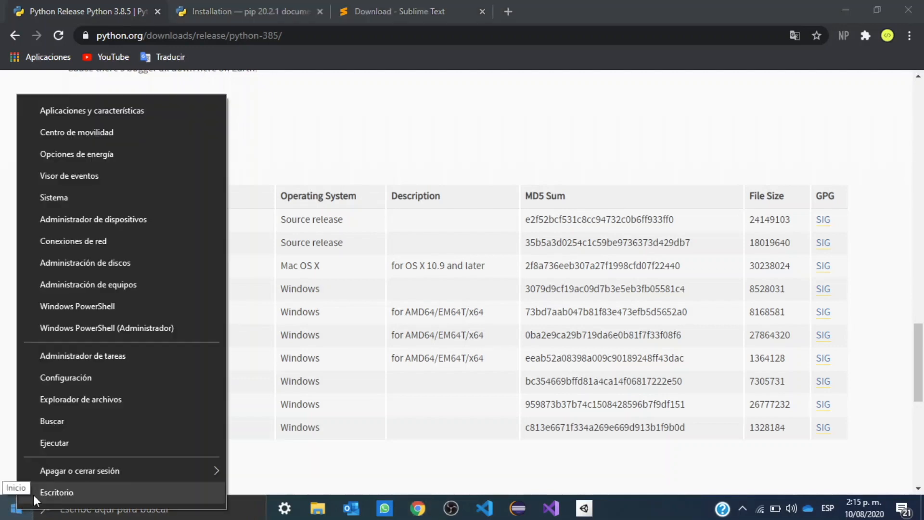
mouse_move(54, 198)
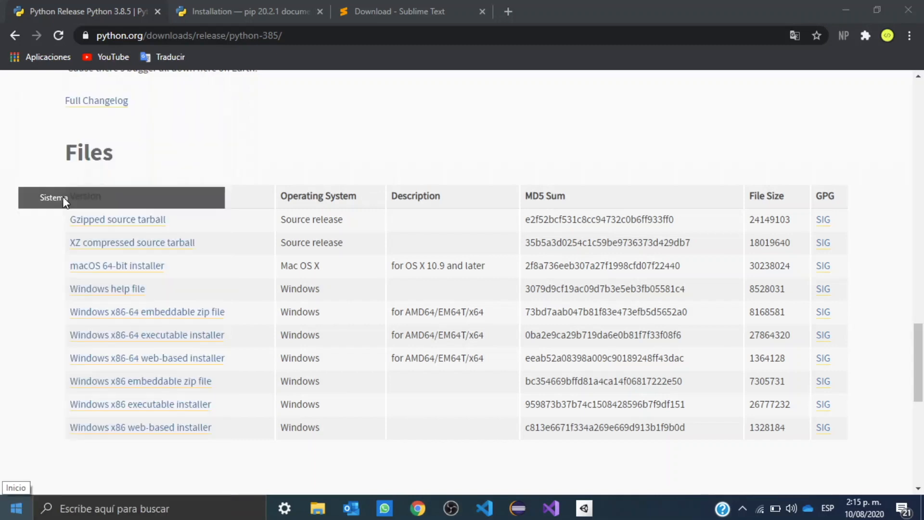
click(284, 508)
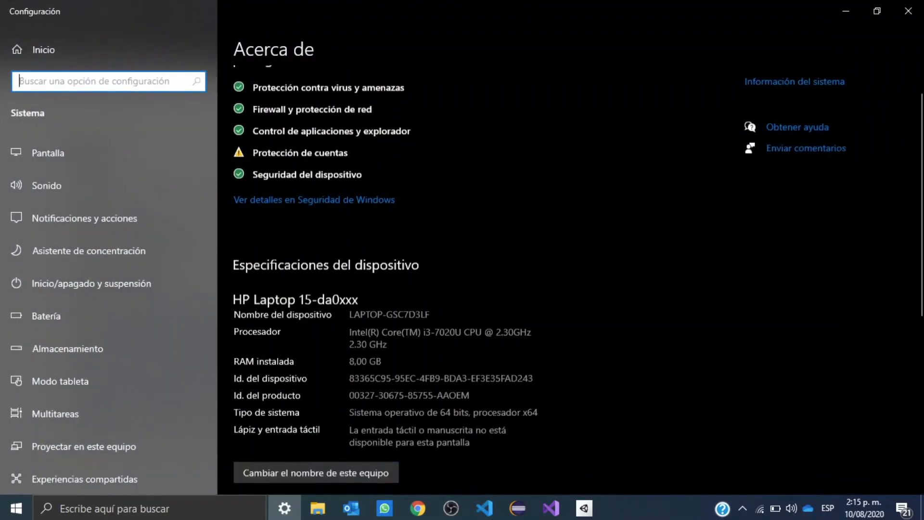
scroll(down, 3)
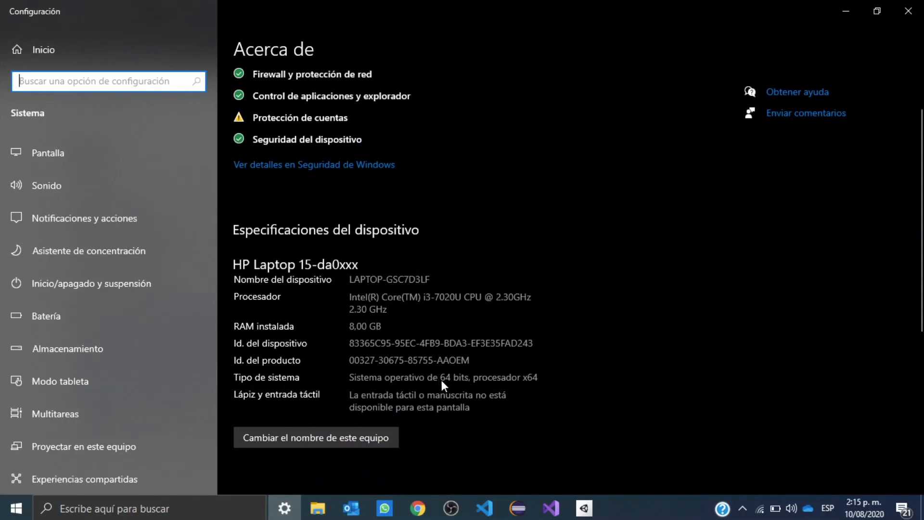
mouse_move(460, 389)
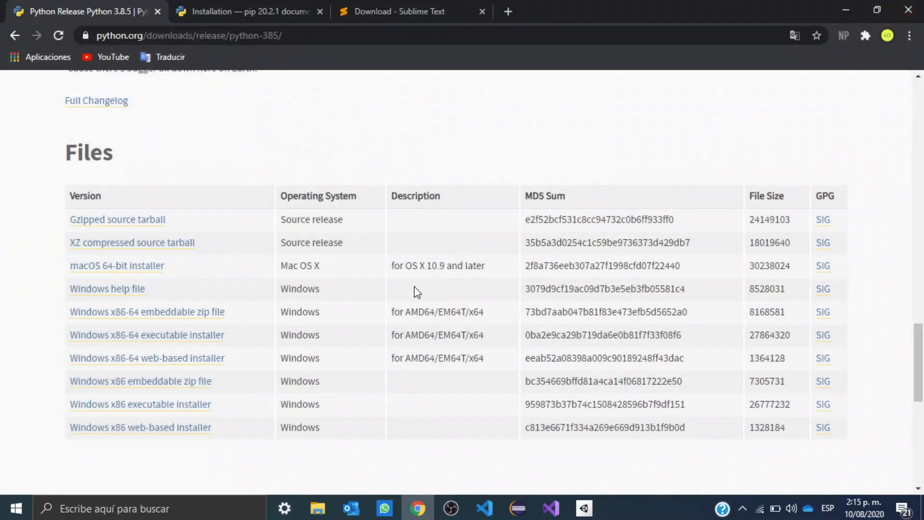
Download the 'Windows x86-64 executable installer' from the Files table.
scroll(down, 3)
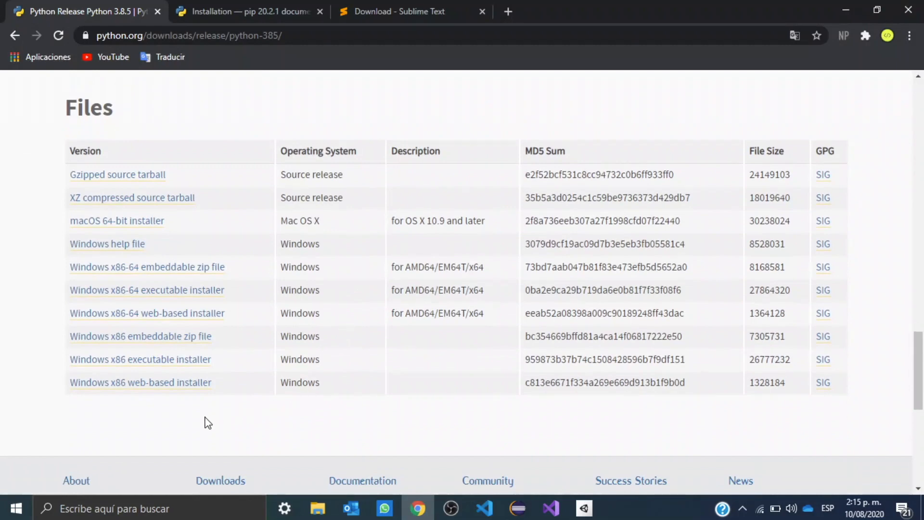
mouse_move(140, 359)
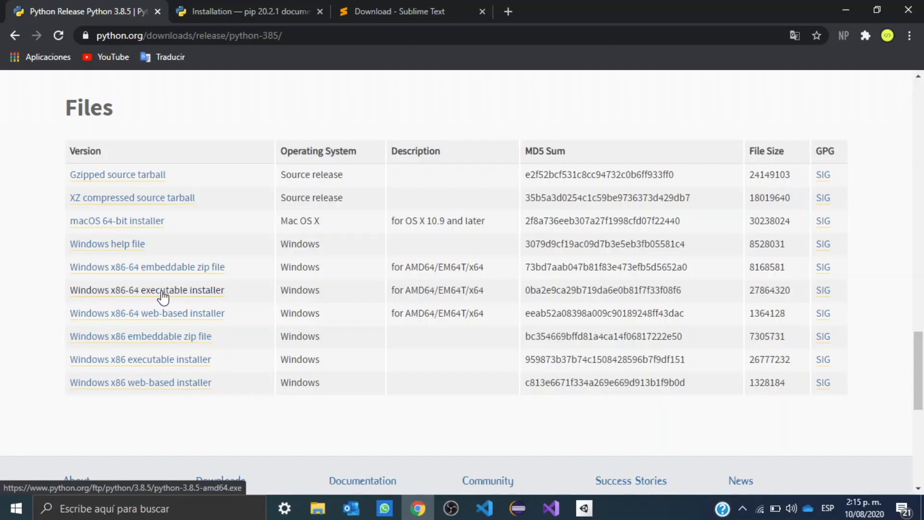
click(147, 289)
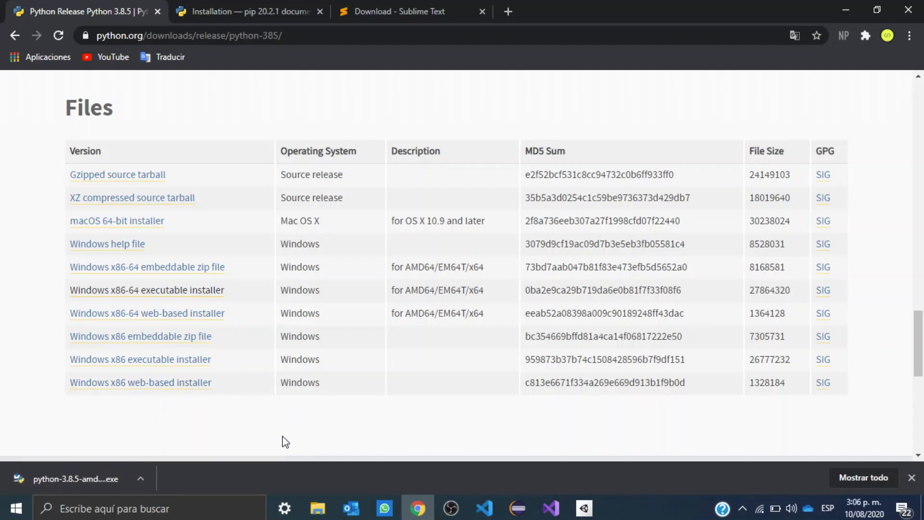
mouse_move(186, 472)
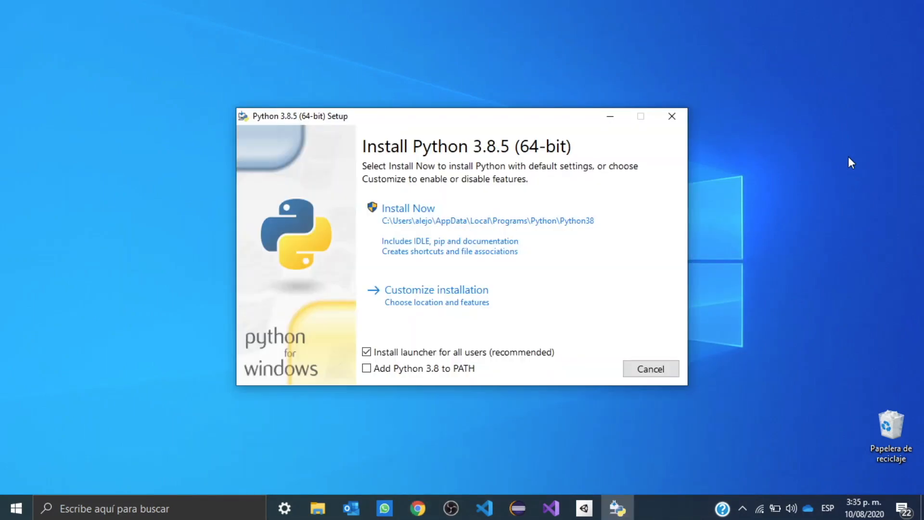
mouse_move(556, 223)
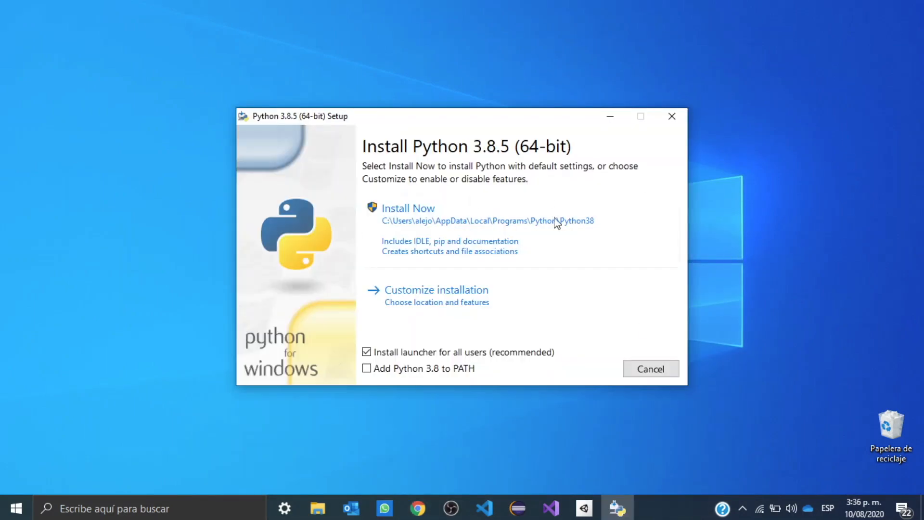
mouse_move(395, 403)
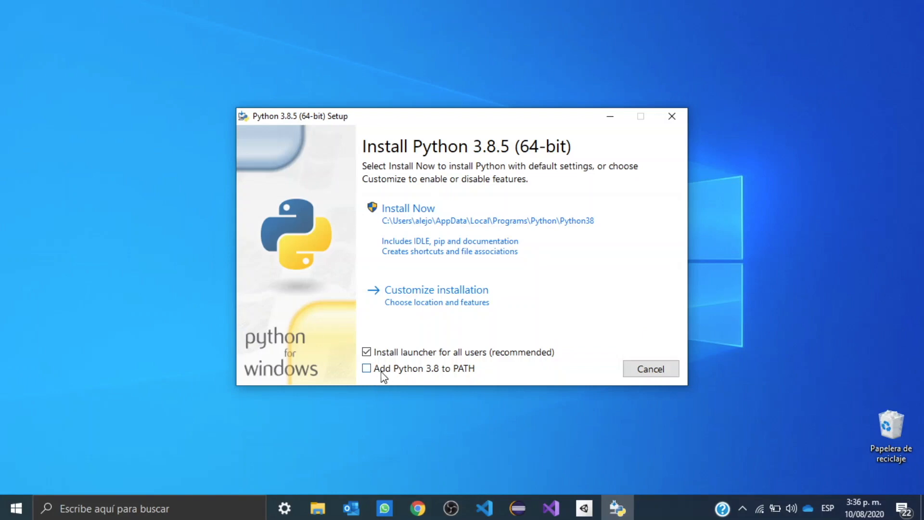
mouse_move(457, 373)
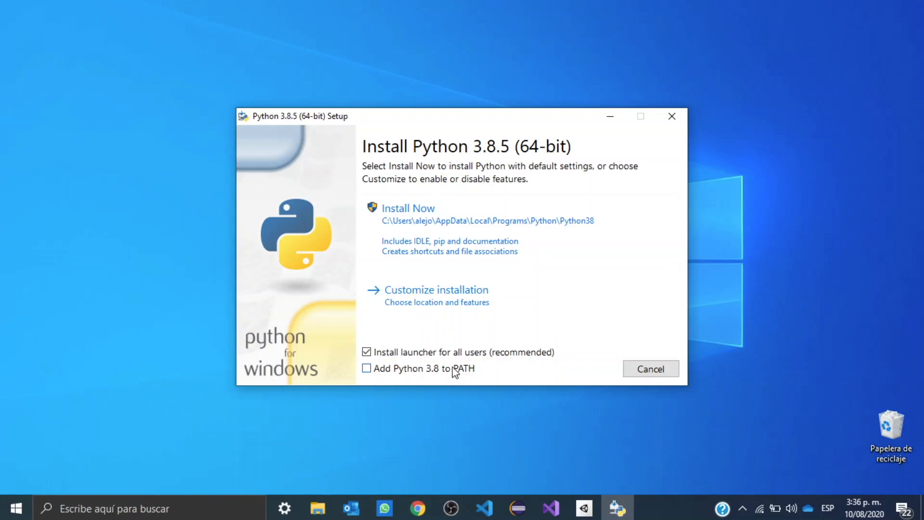
Enable 'Add Python 3.8 to PATH' and choose Customize installation.
click(366, 367)
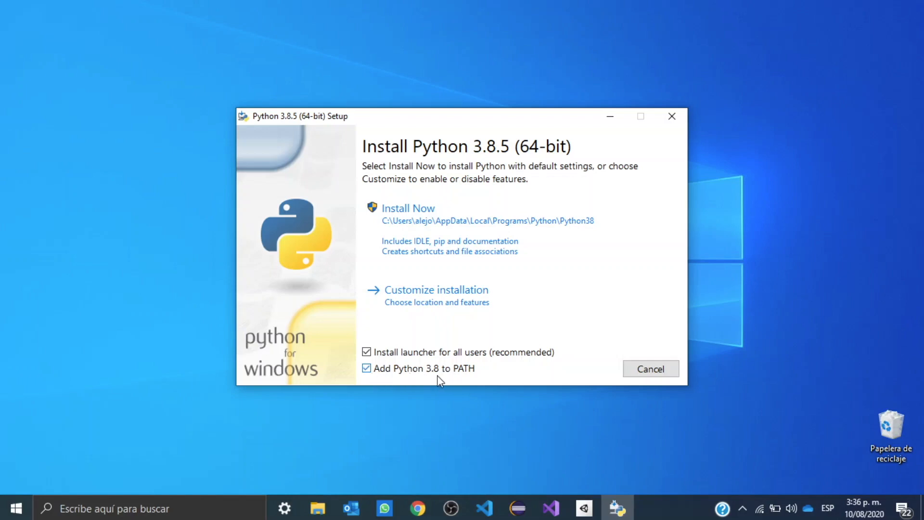
mouse_move(405, 297)
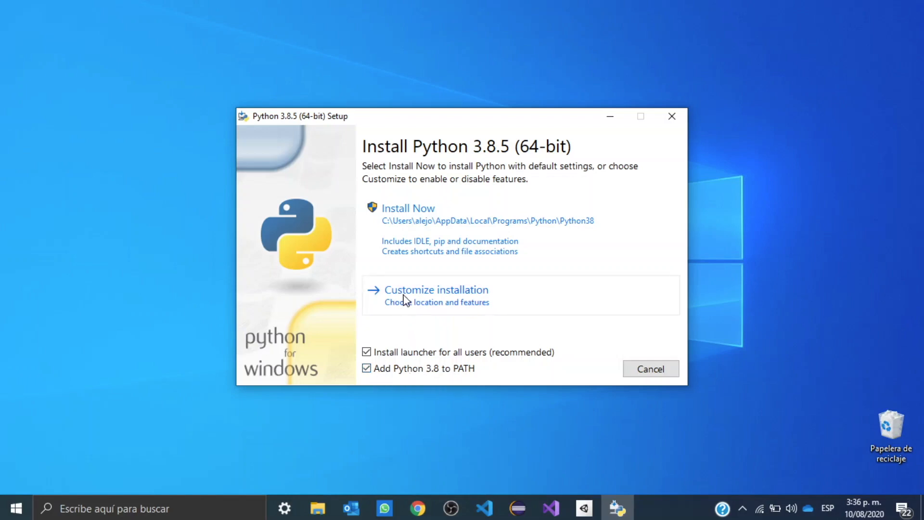
mouse_move(462, 299)
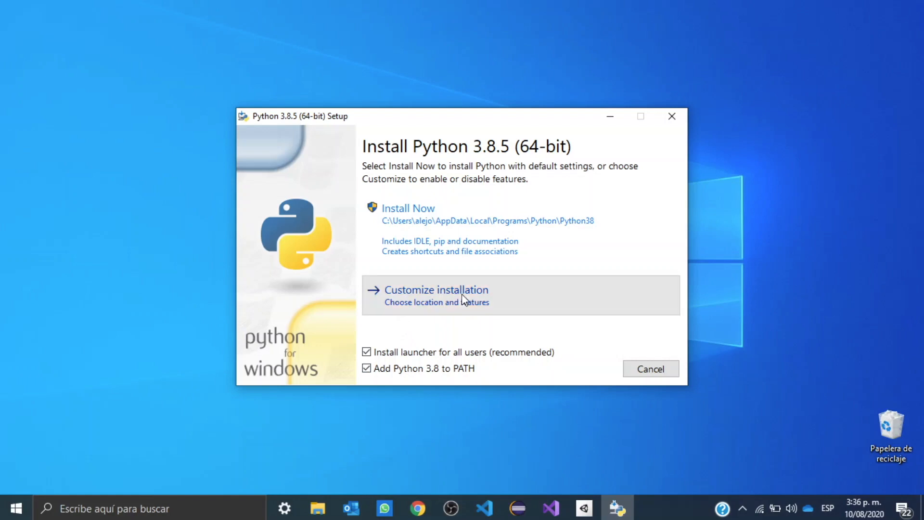
click(436, 289)
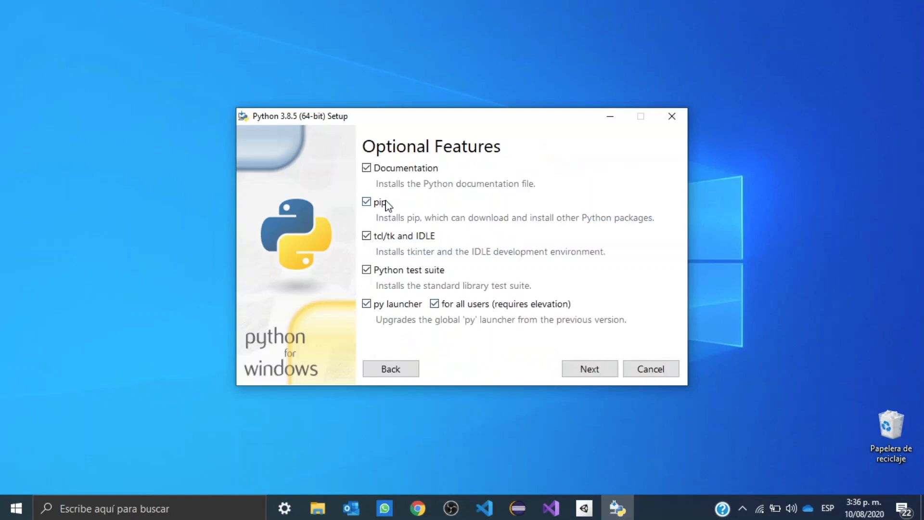
mouse_move(406, 218)
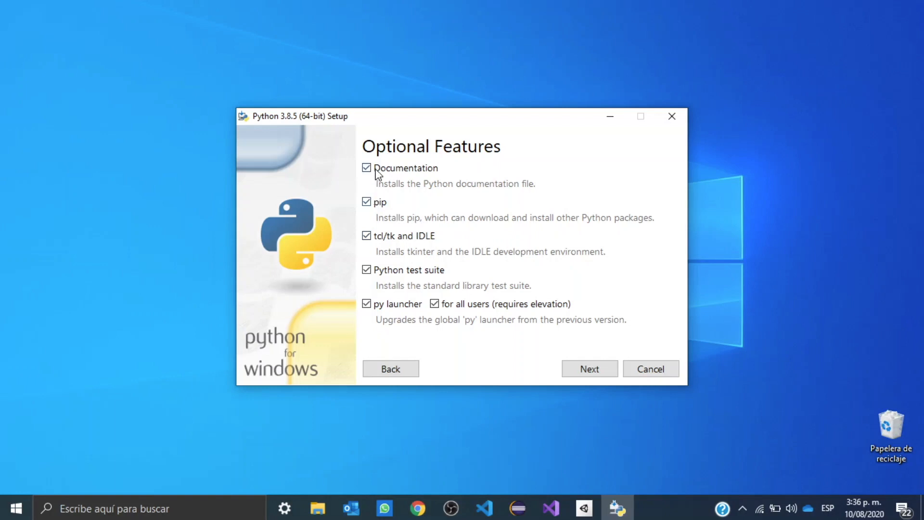
Uncheck Documentation in Optional Features and return to the first installer page.
click(366, 168)
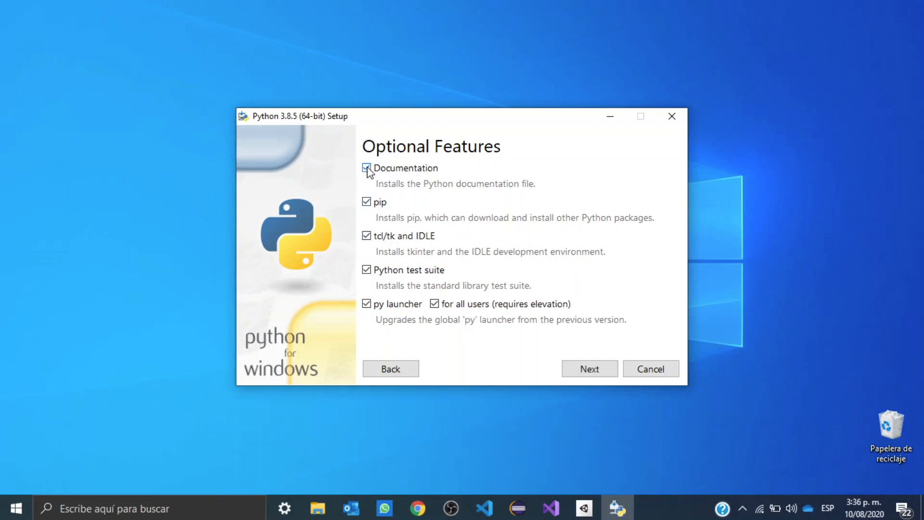
click(365, 167)
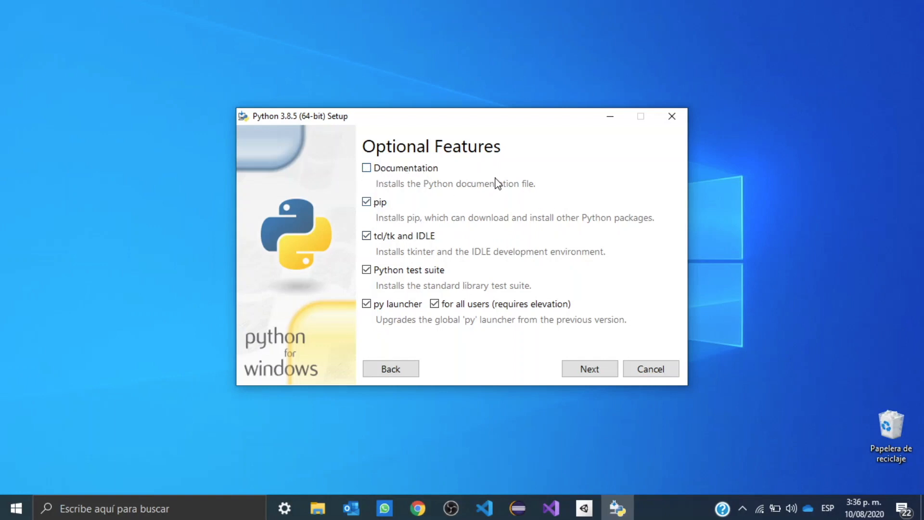
mouse_move(492, 324)
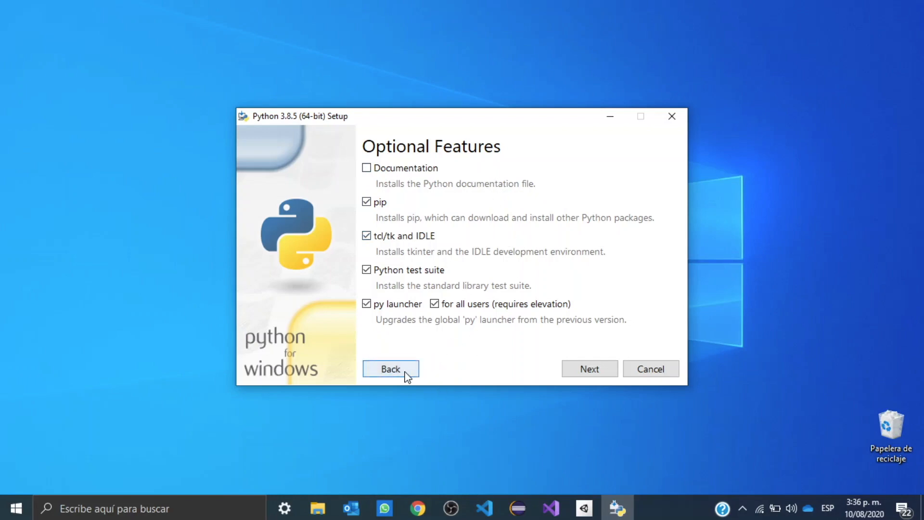
click(390, 368)
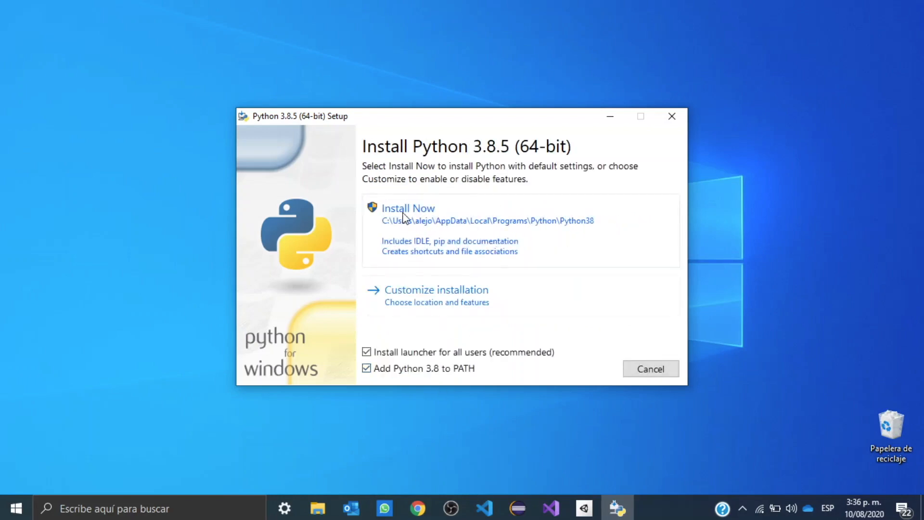
Run Install Now and close the installer after 'Setup was successful'.
click(407, 208)
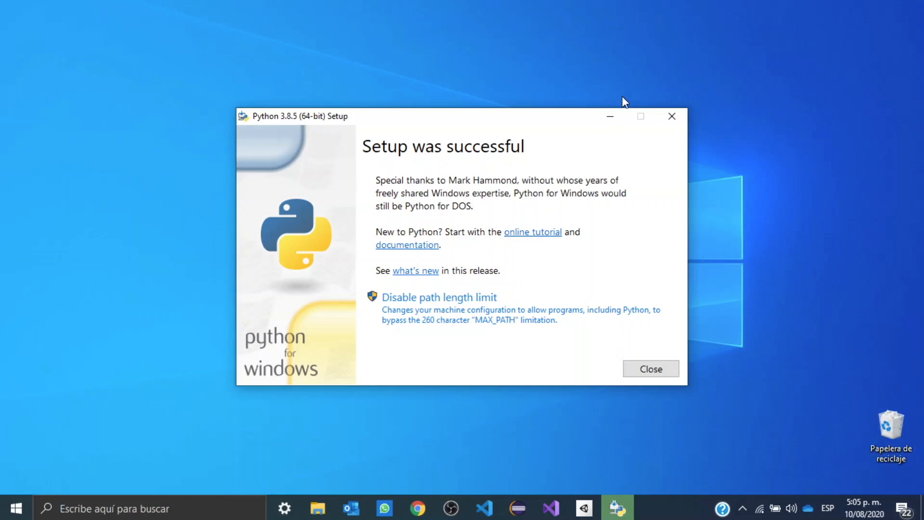
click(649, 368)
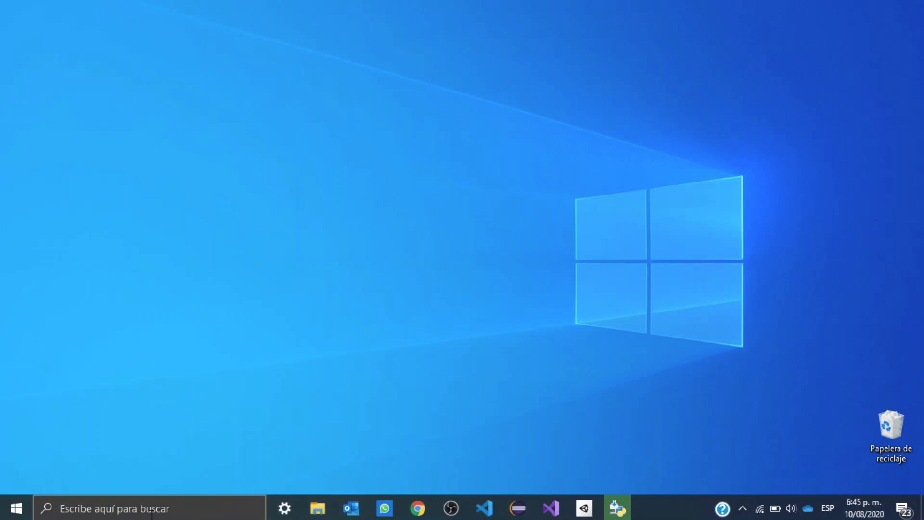
Open cmd and run python -V and pip -V, showing 3.8.5 and 20.1.1.
text(cmd)
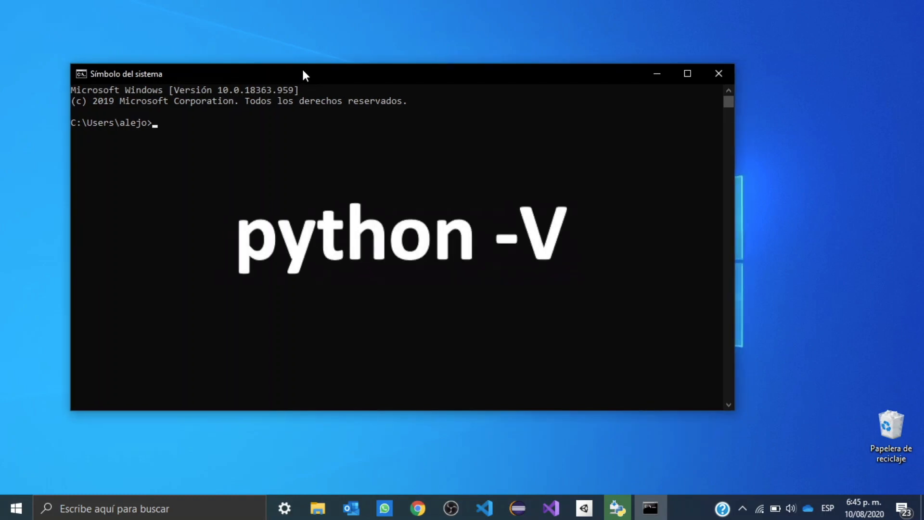
text(python -V)
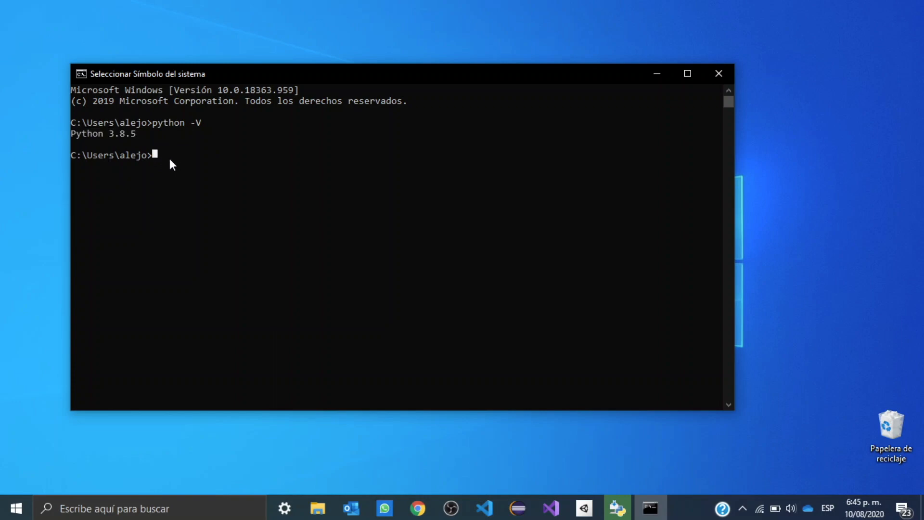
text(p)
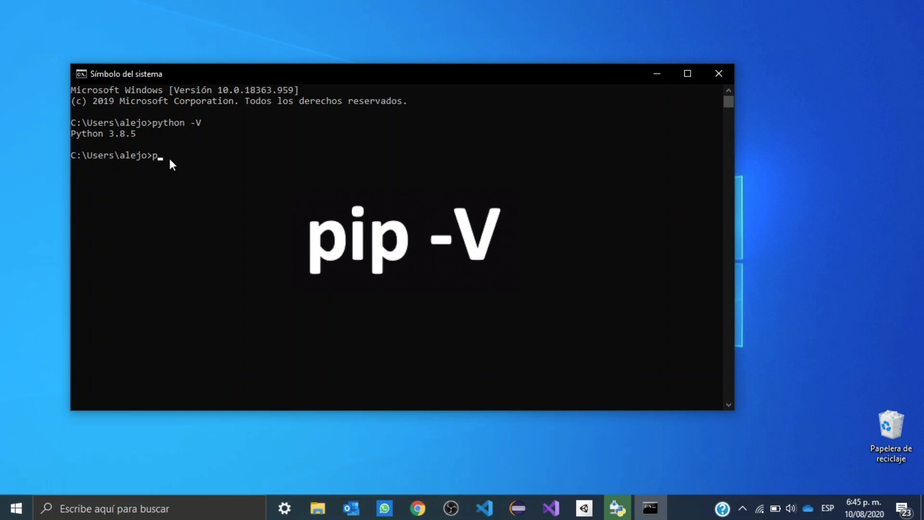
text(ip -V)
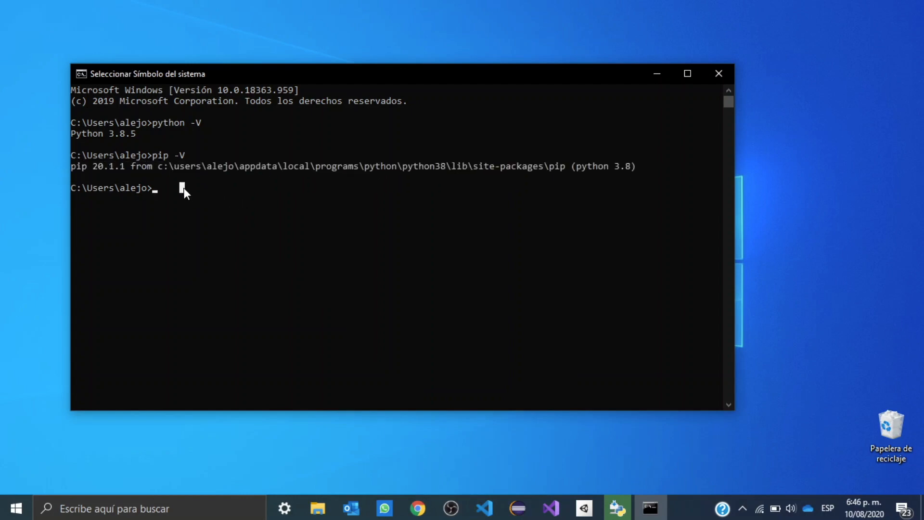
text(p)
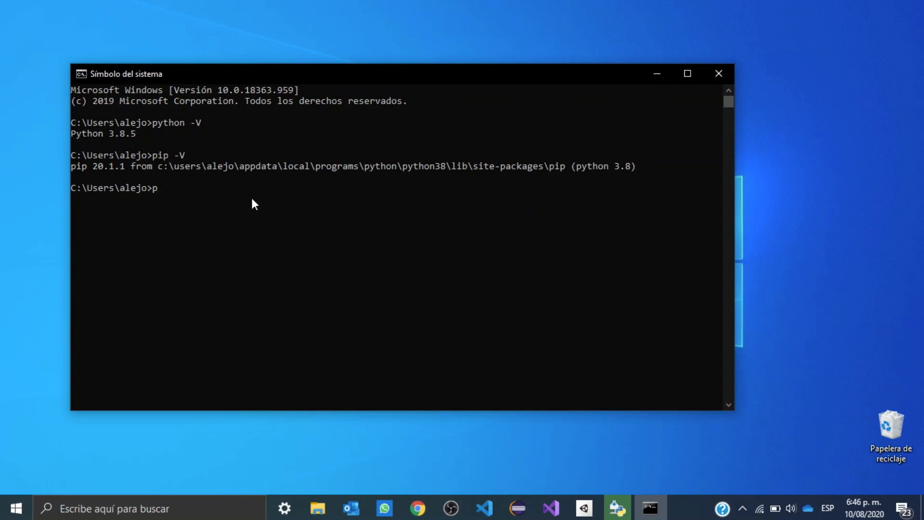
key(Backspace)
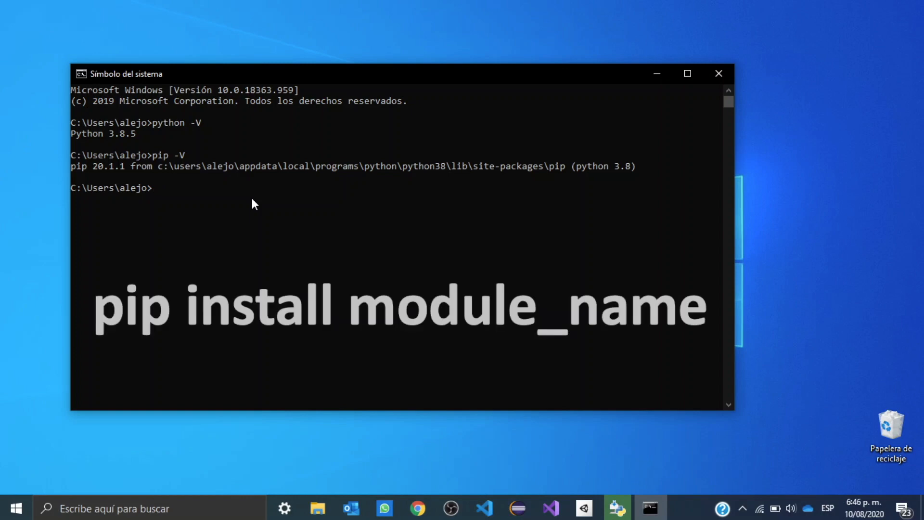
Run 'pip install pygame' to install pygame 1.9.6.
text(pip)
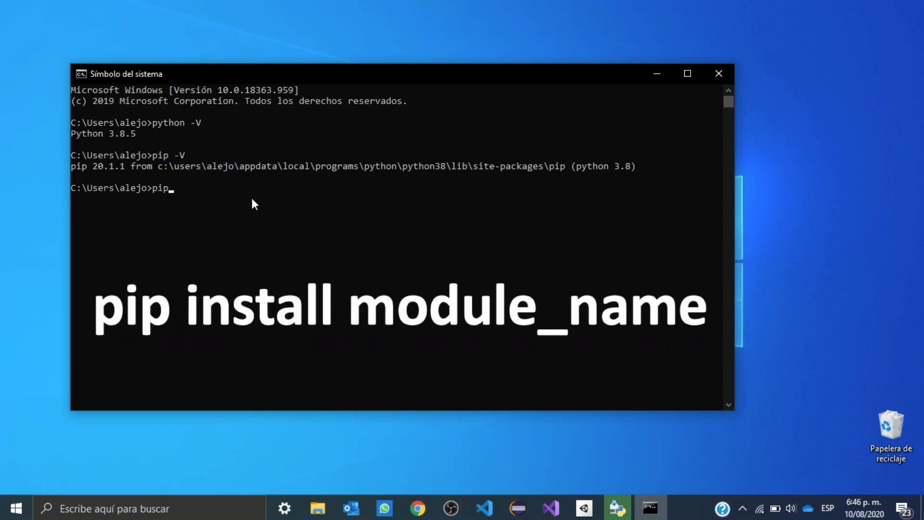
text(install)
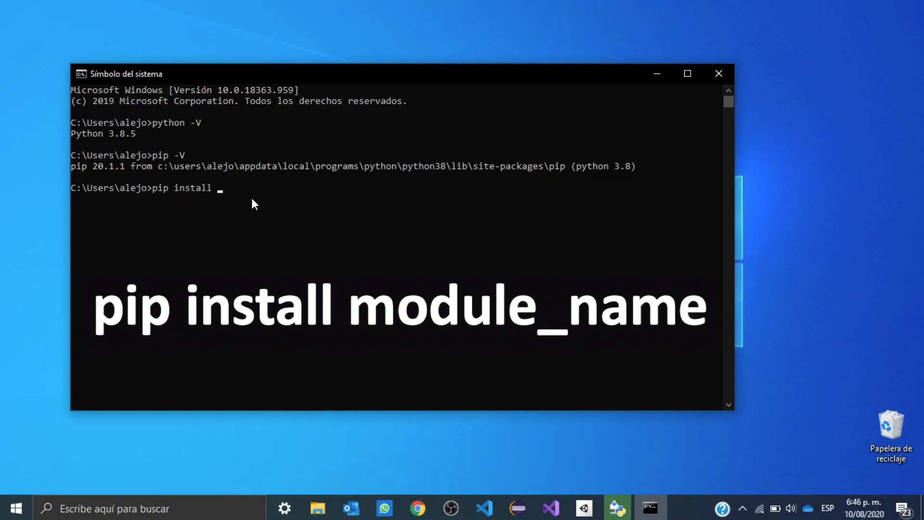
text(pygame)
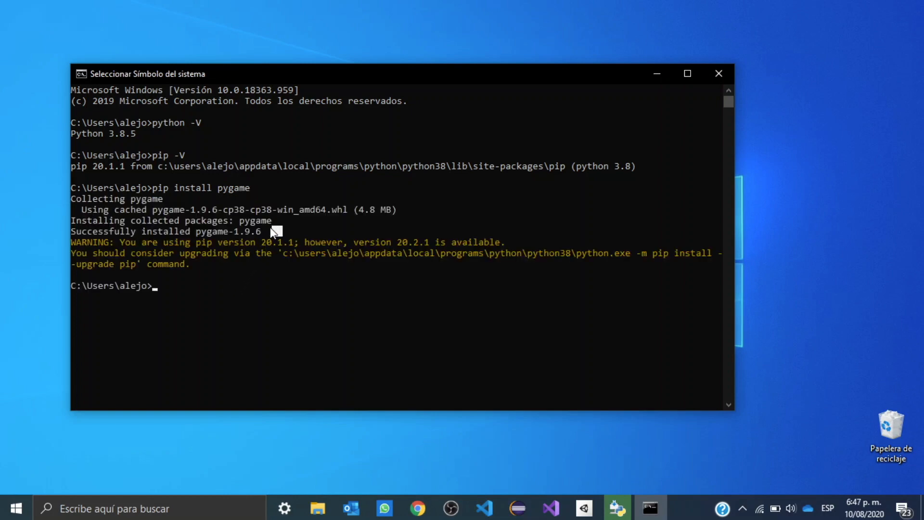
drag(73, 187, 271, 231)
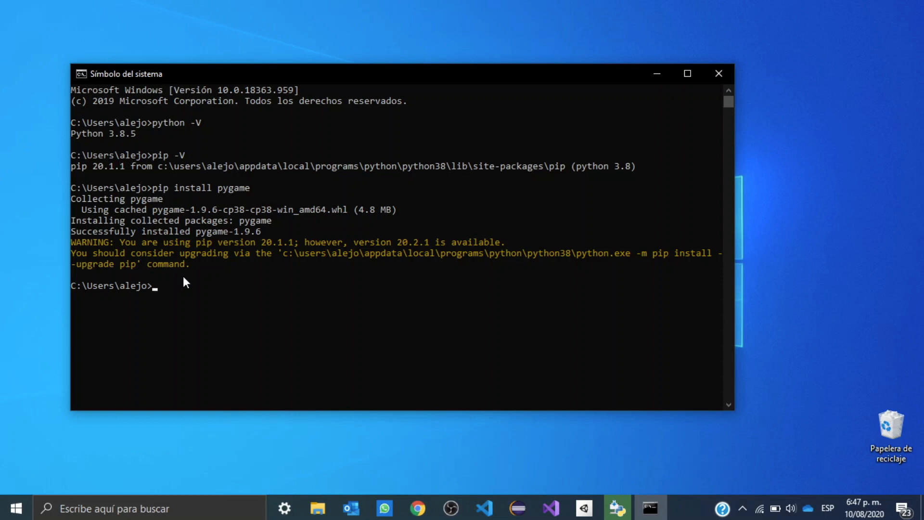
Run 'pip show pygame' to see version 1.9.6, then close Command Prompt.
text(pip)
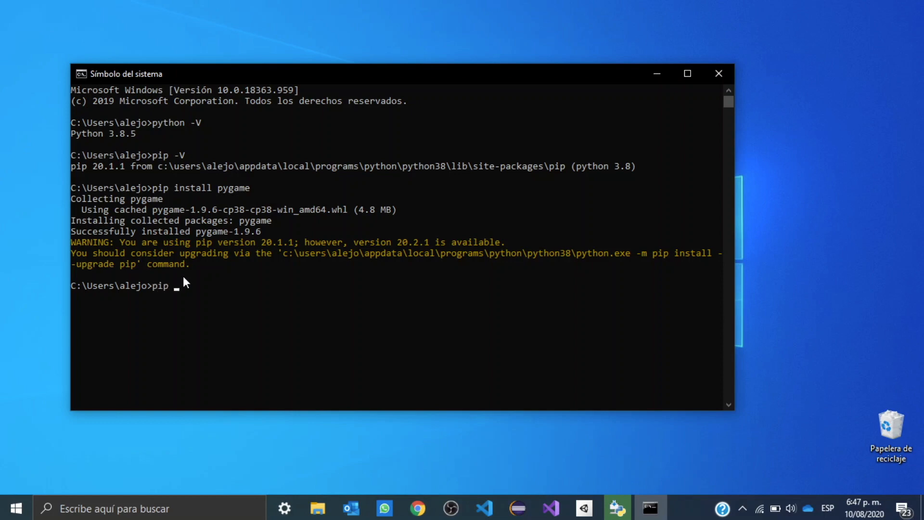
text(show pygame)
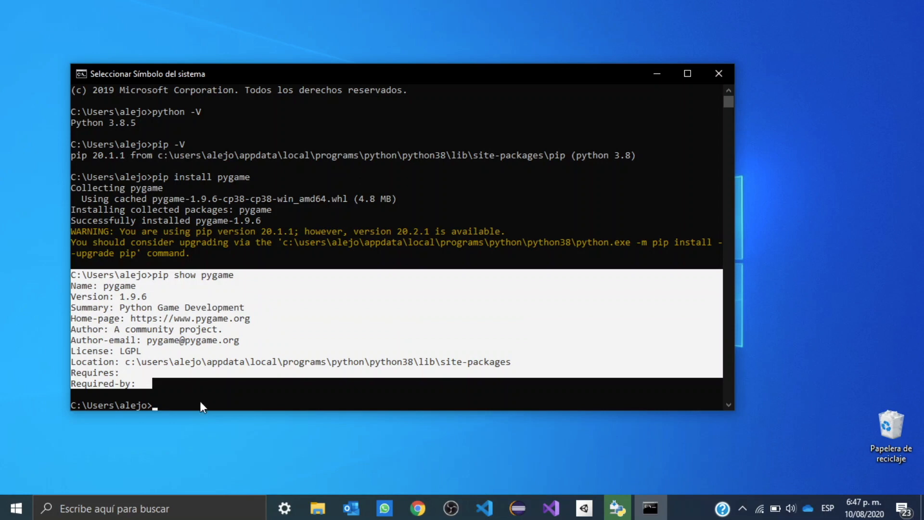
click(717, 73)
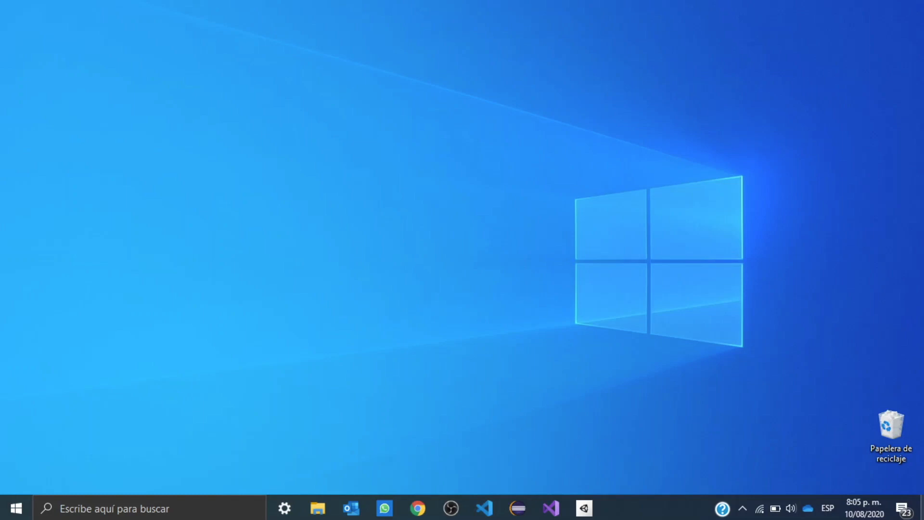
mouse_move(398, 480)
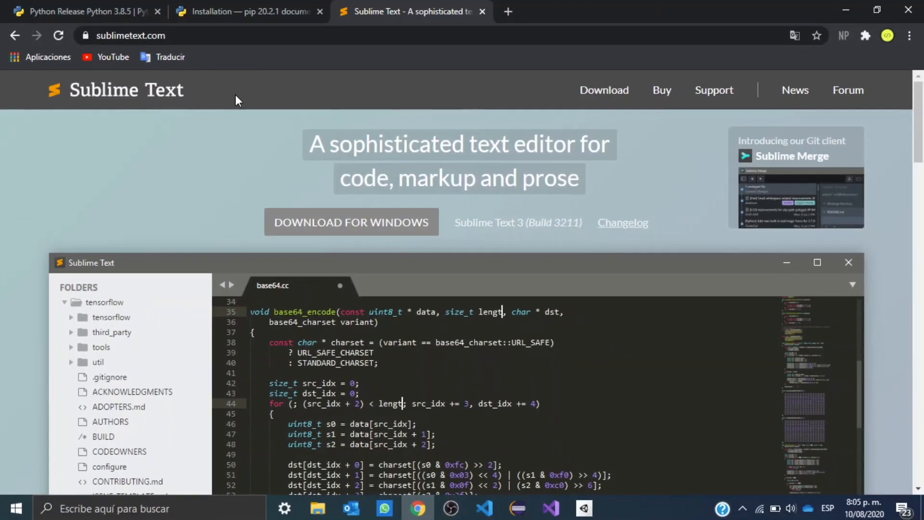
mouse_move(604, 90)
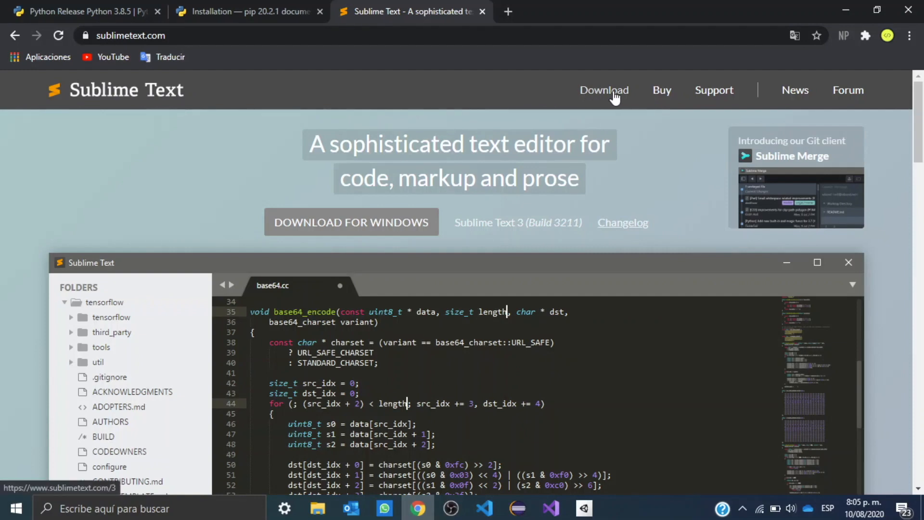
Download the Sublime Text 3 Windows 64-bit installer from sublimetext.com/3 and launch it.
click(604, 90)
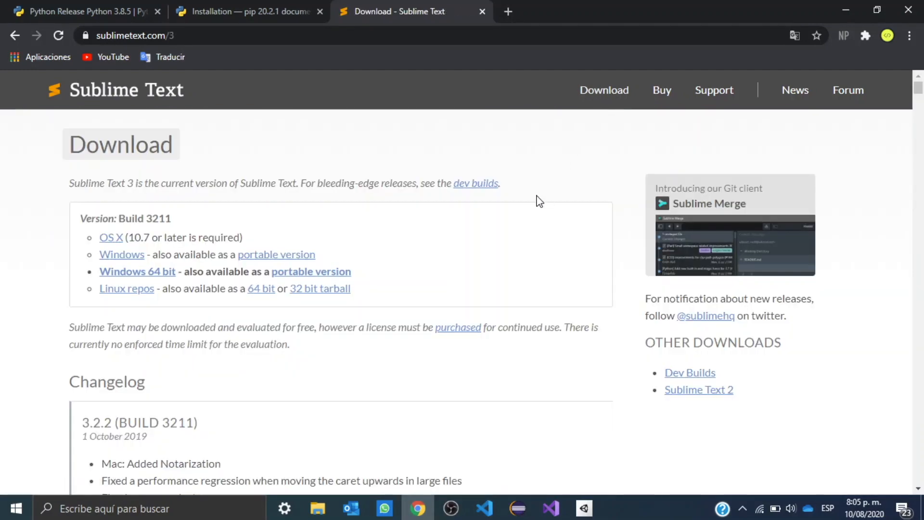
mouse_move(427, 253)
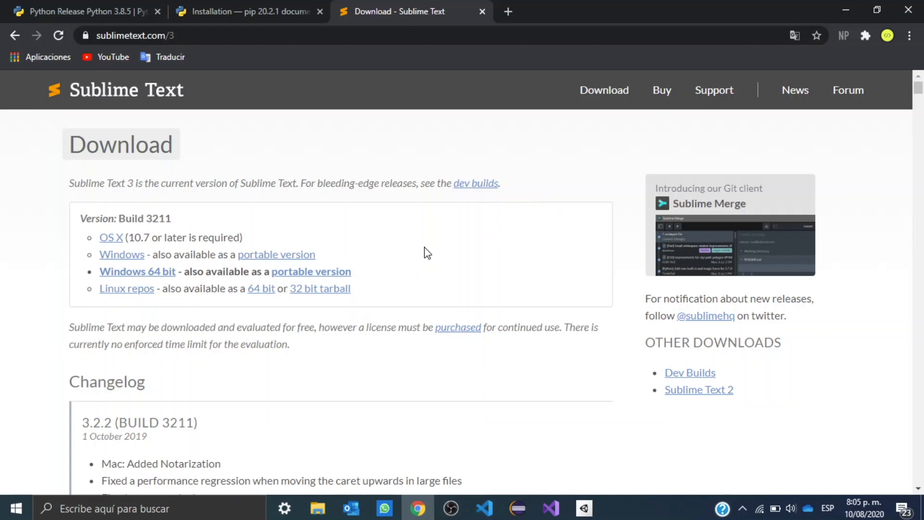
mouse_move(137, 271)
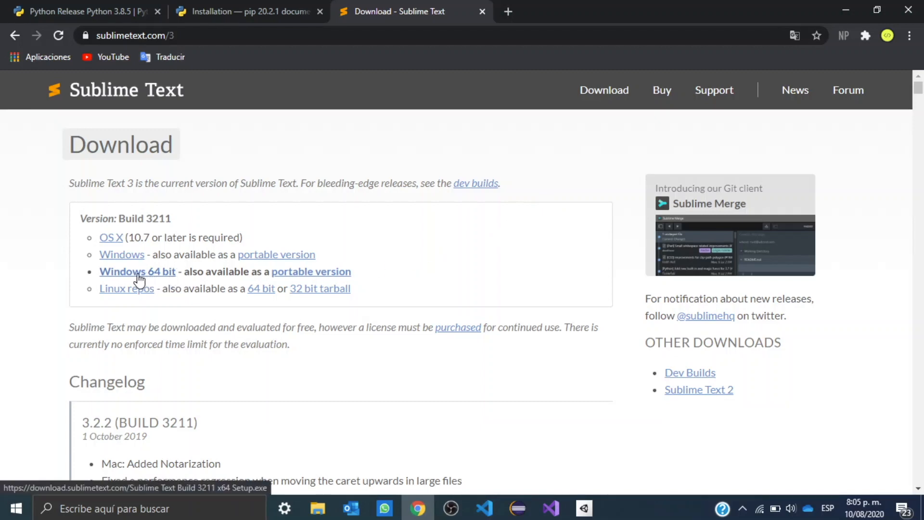
mouse_move(121, 260)
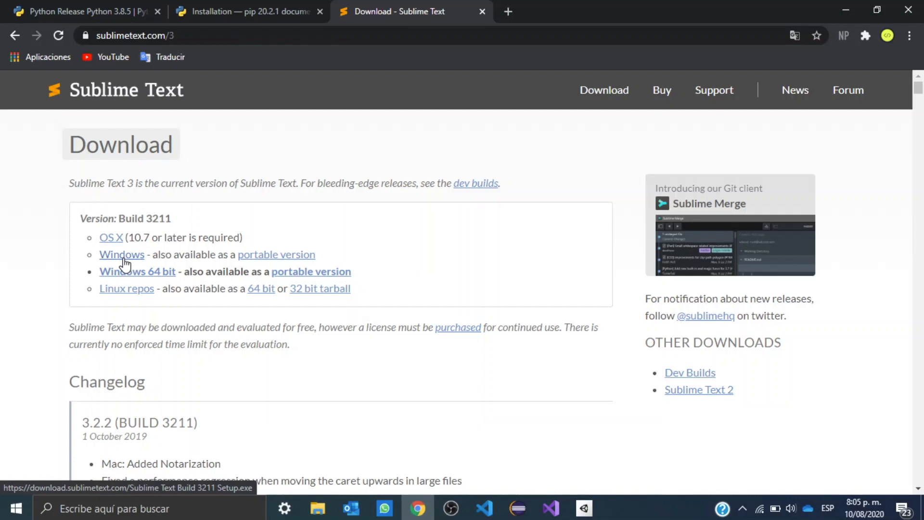
mouse_move(140, 276)
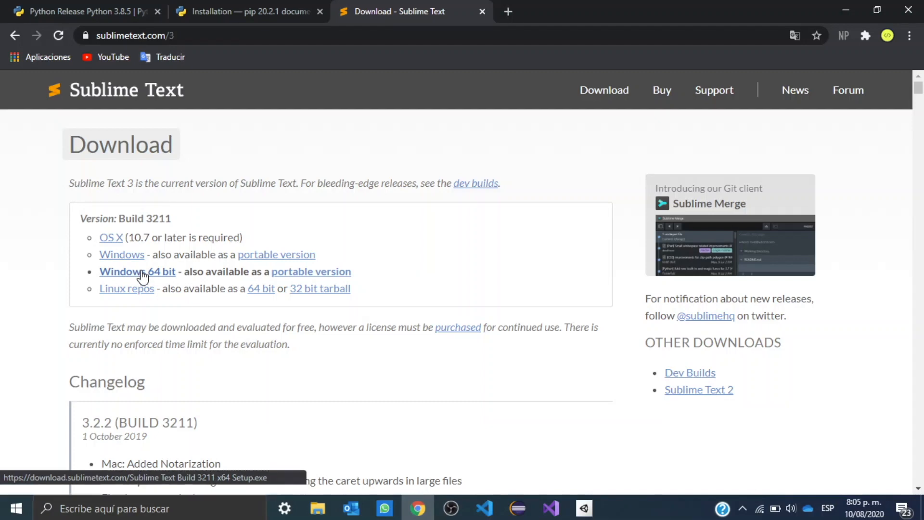
click(137, 271)
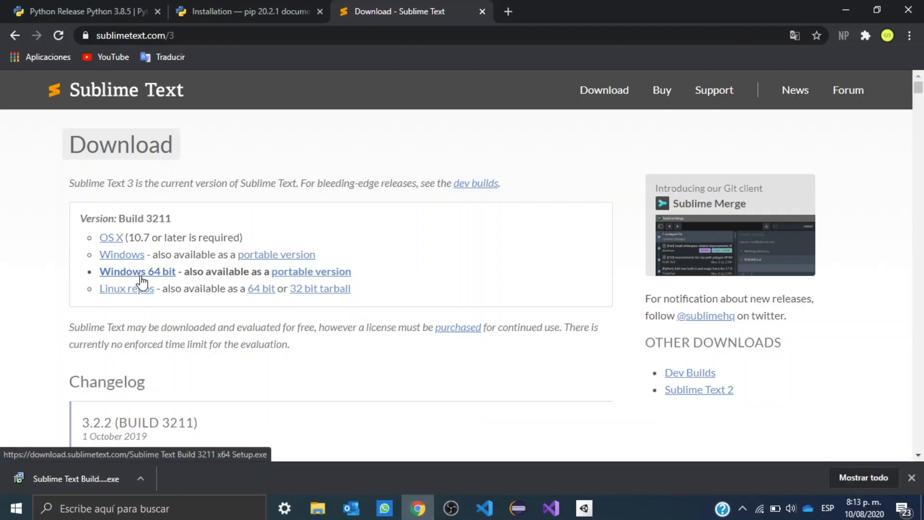
mouse_move(94, 486)
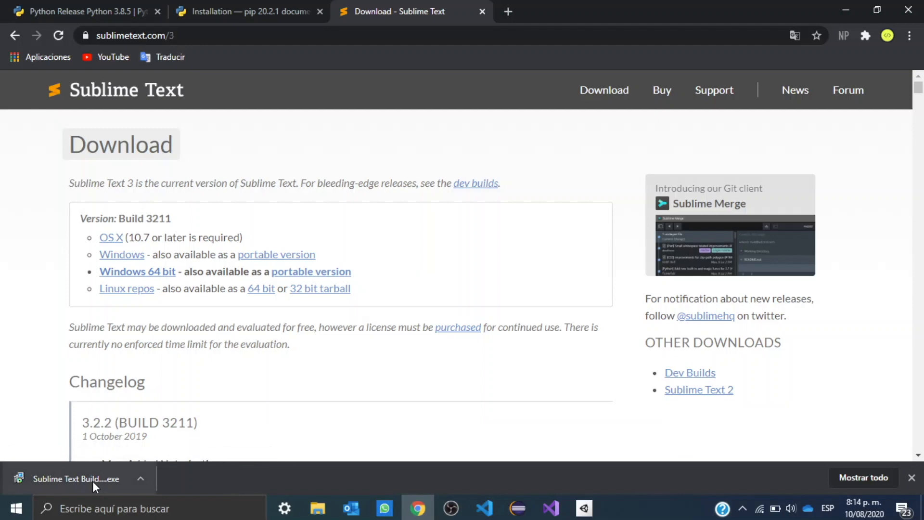
click(77, 478)
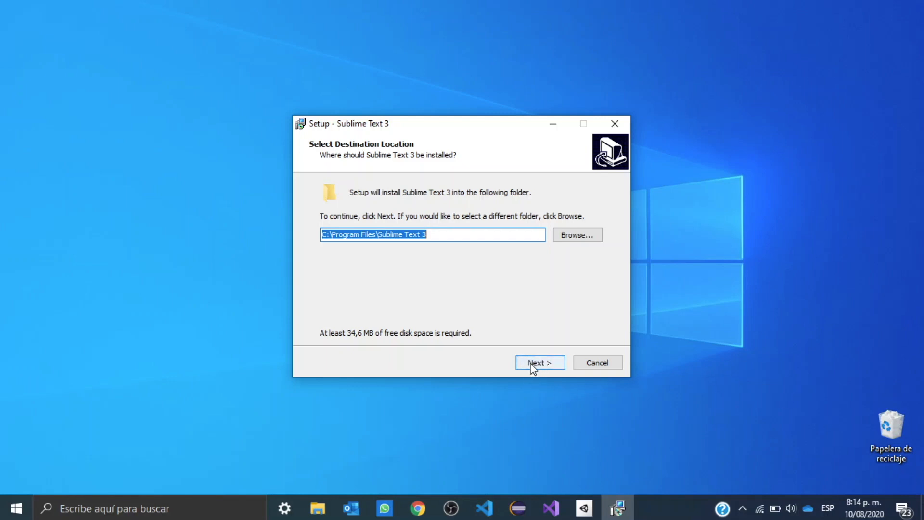
Install Sublime Text 3 into C:\Program Files\Sublime Text 3 with default options, then close the wizard.
click(539, 362)
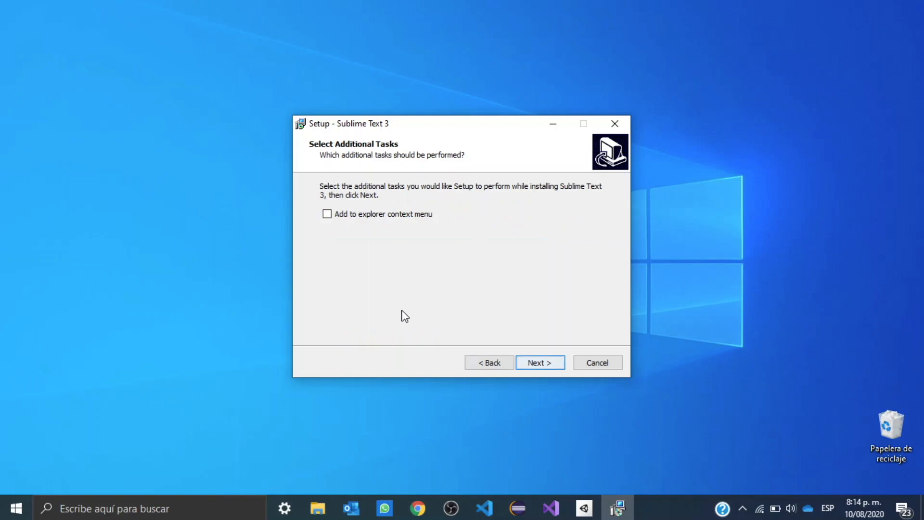
click(539, 362)
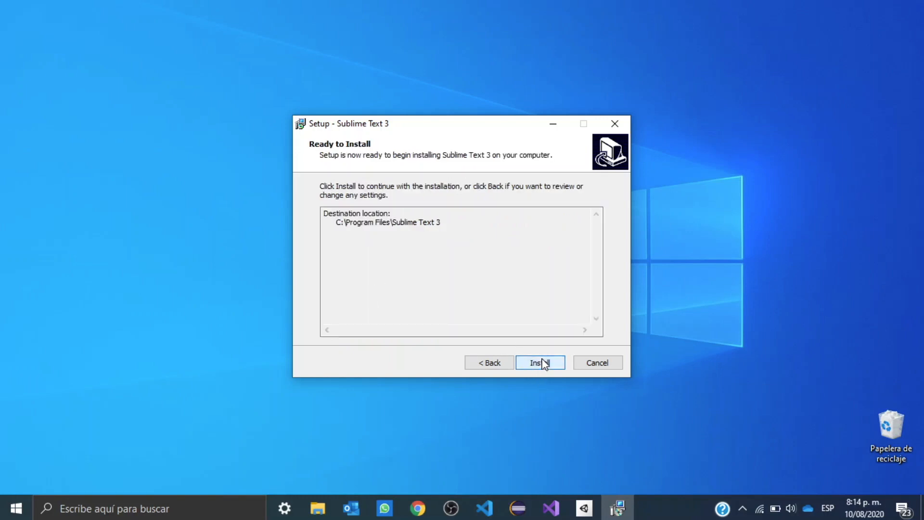
click(540, 362)
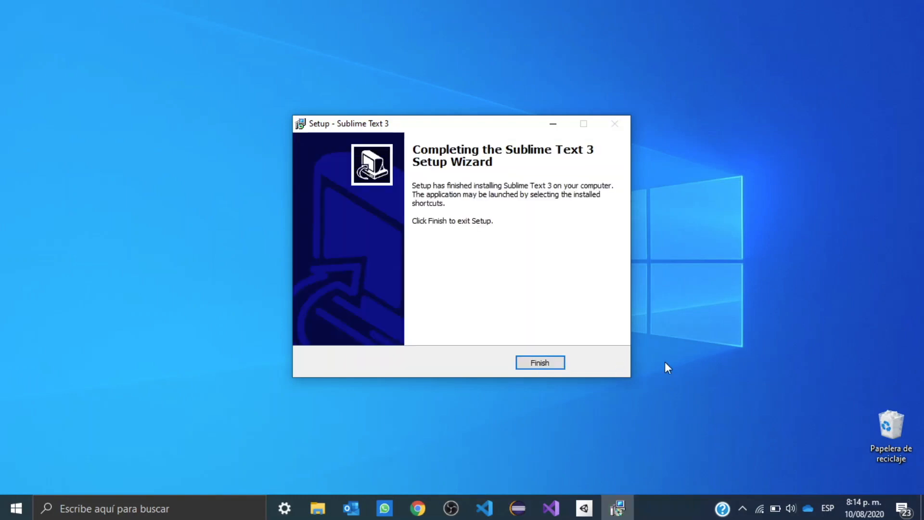
mouse_move(575, 383)
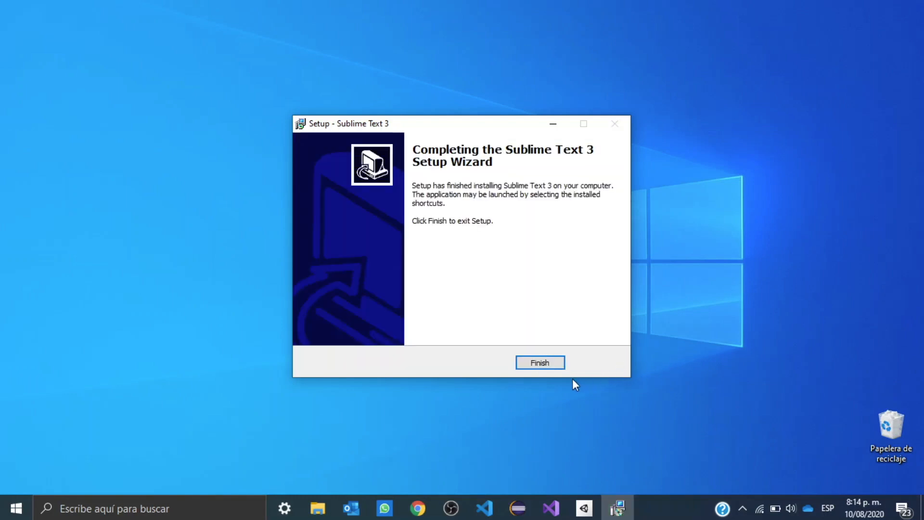
click(539, 362)
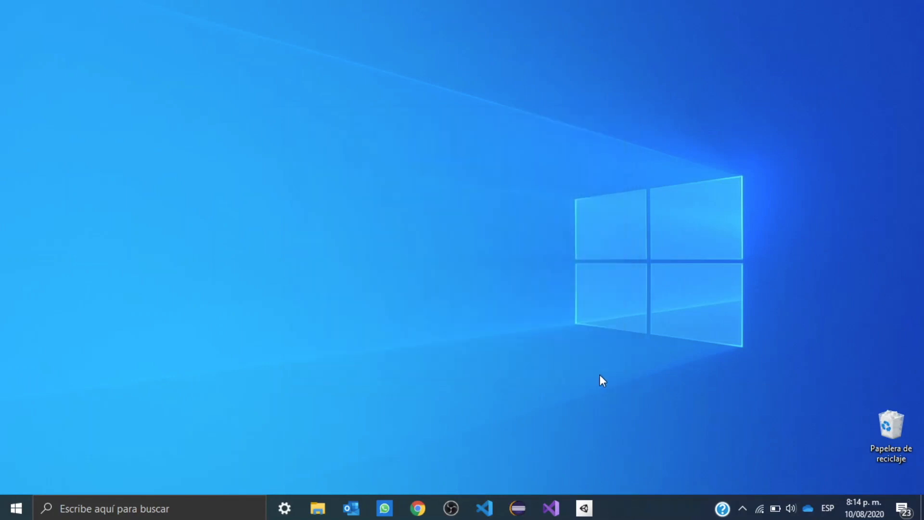
mouse_move(567, 445)
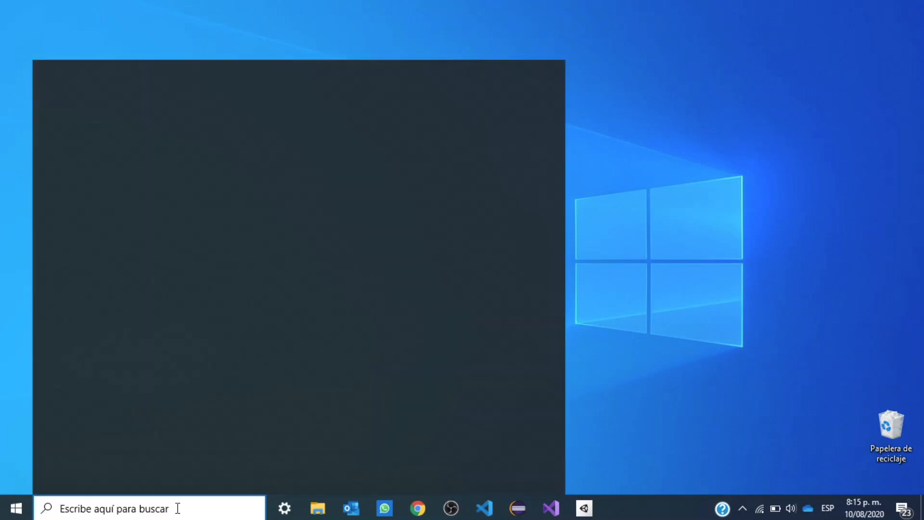
Launch Sublime Text from a Windows search for 'sublime', showing an empty untitled document.
text(sublime)
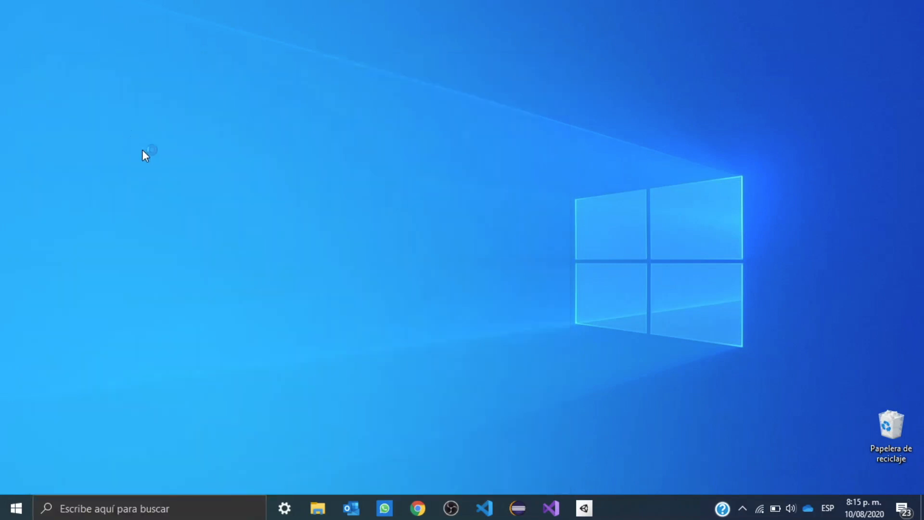
click(617, 508)
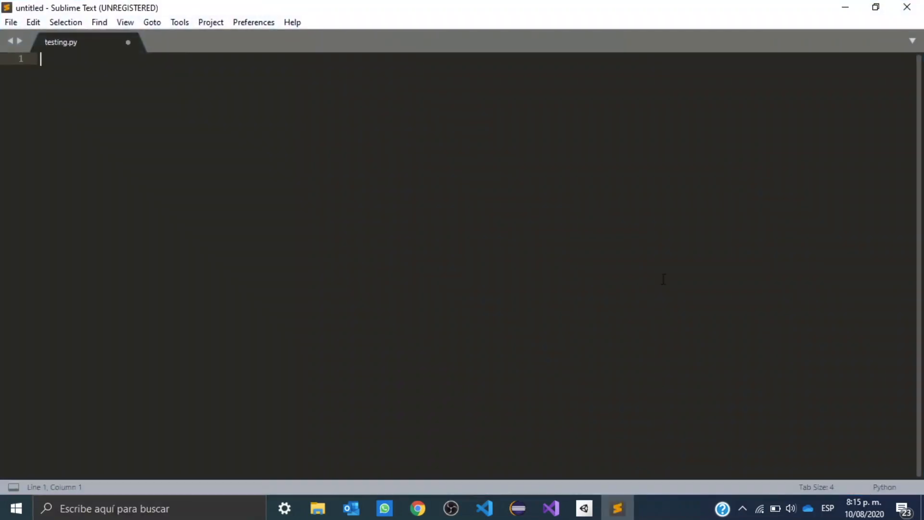
click(128, 43)
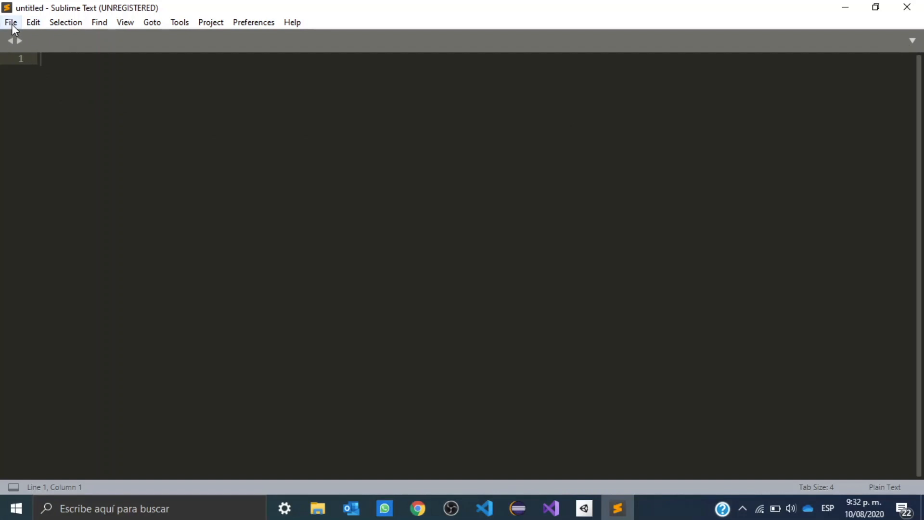
Save the untitled document to the Desktop as test.py.
click(10, 22)
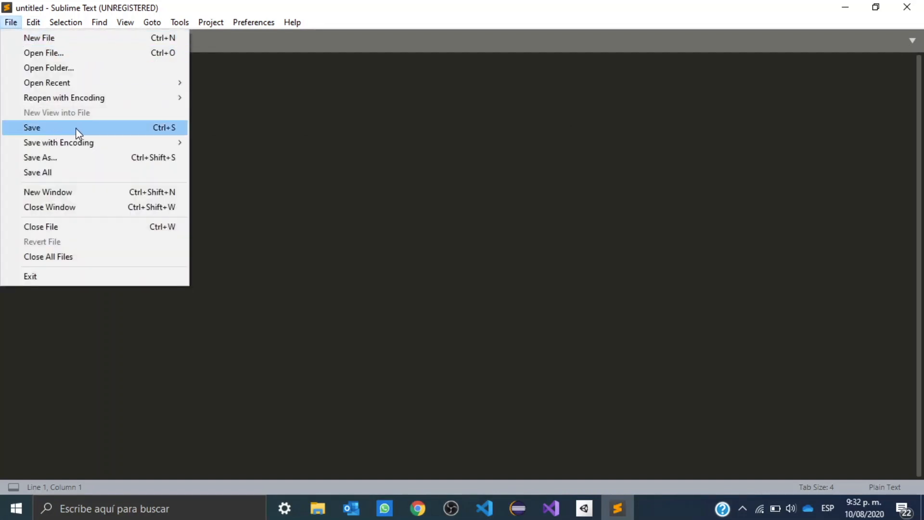
click(31, 128)
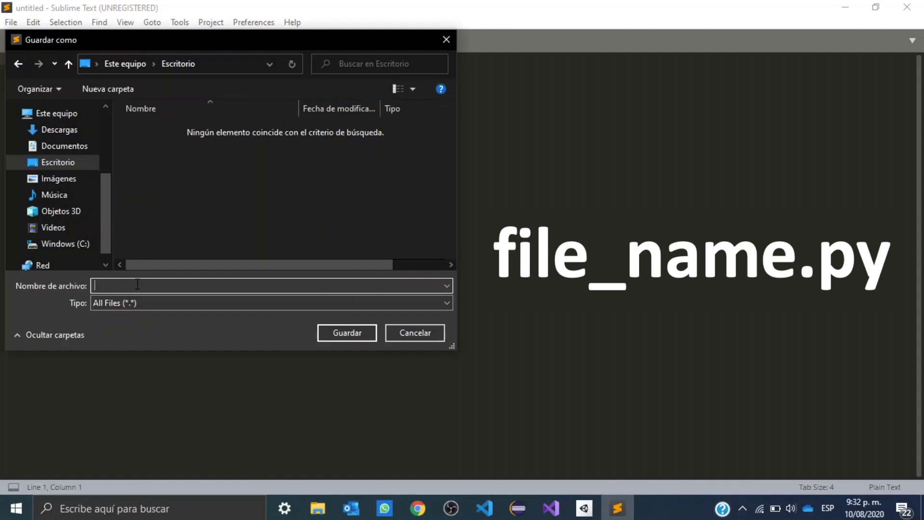
text(test)
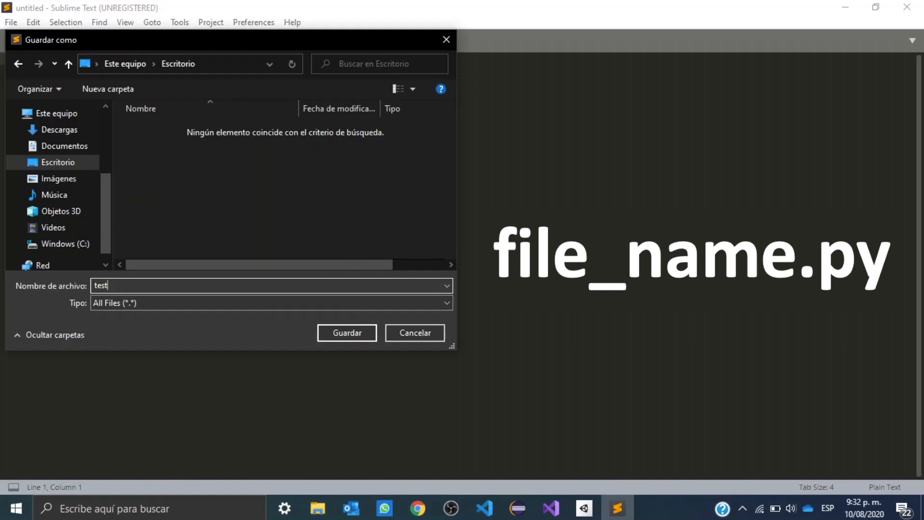
text(.py)
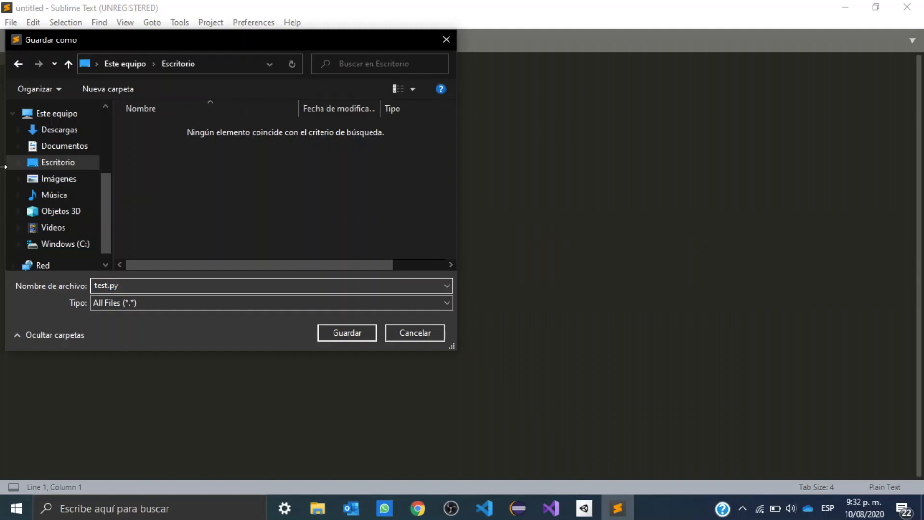
click(347, 333)
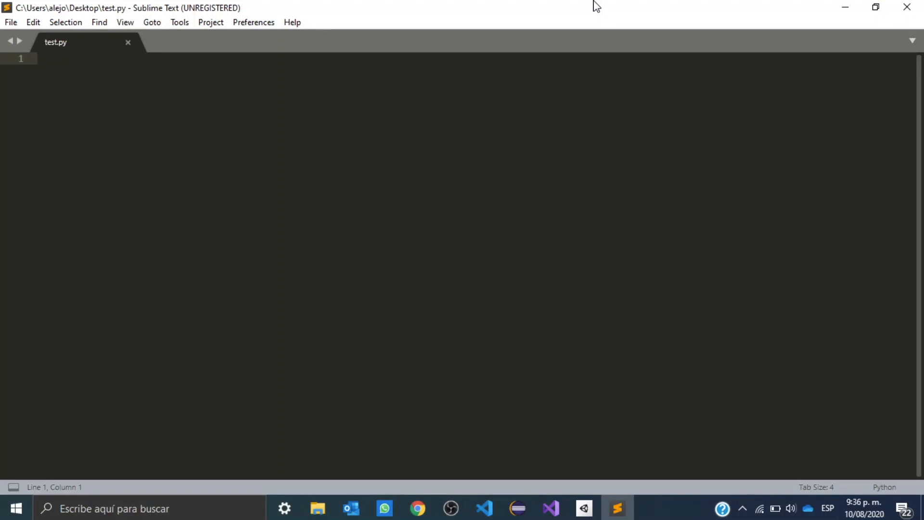
Enter the pygame code for a red 500×500 'Hello YOUTUBE' window and save test.py.
click(41, 59)
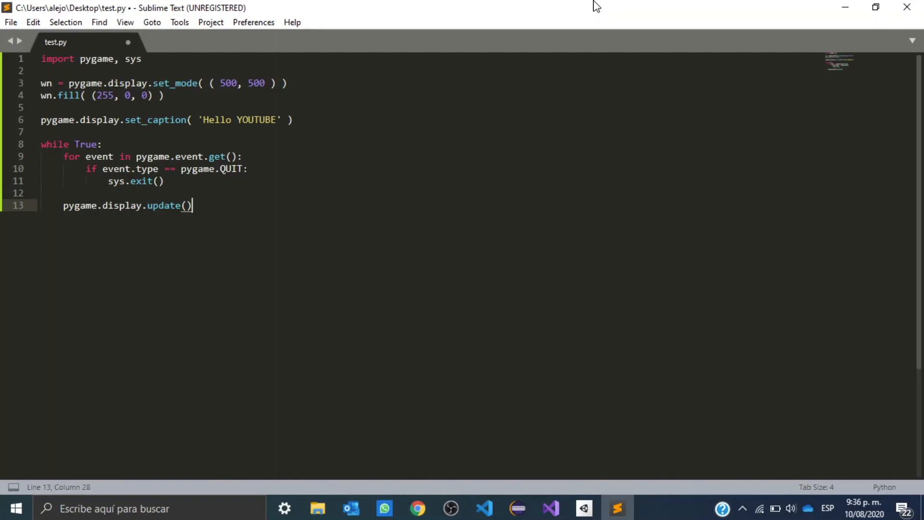
key(ctrl+s)
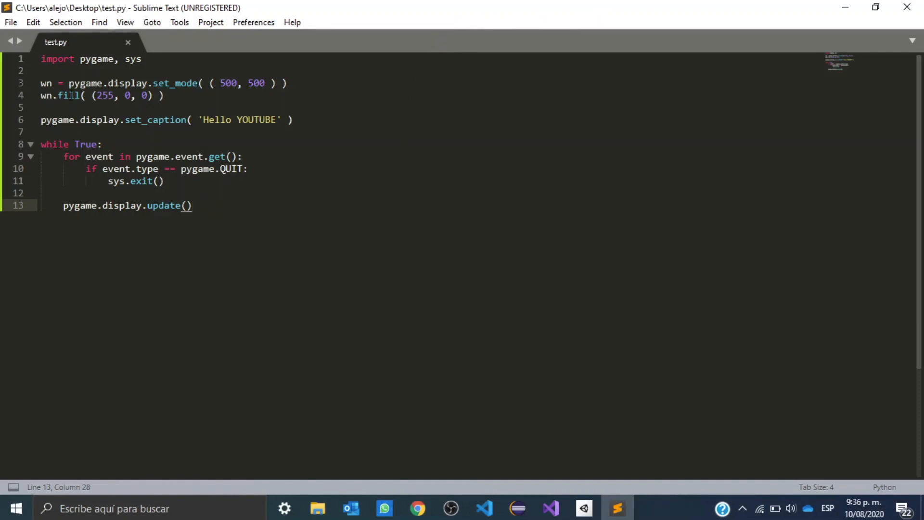
Build test.py via Tools > Build, then close the red 'Hello YOUTUBE' pygame window.
click(179, 22)
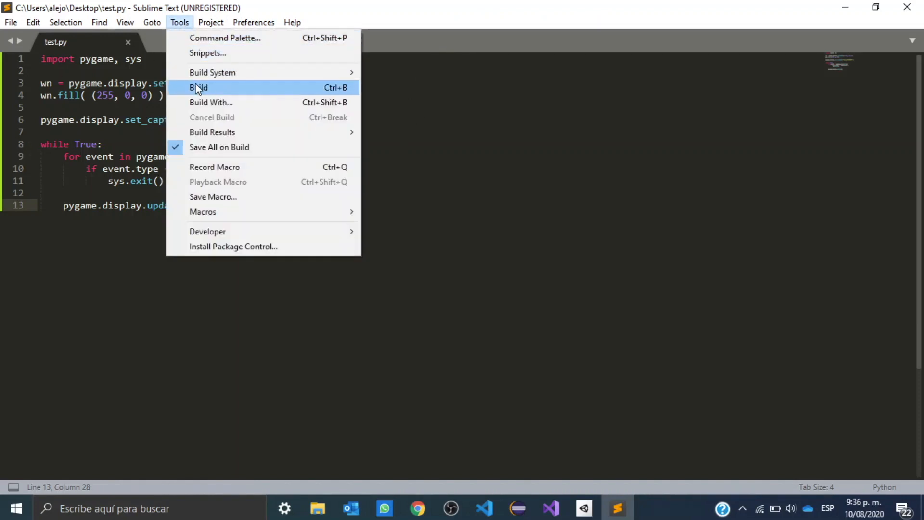
mouse_move(340, 92)
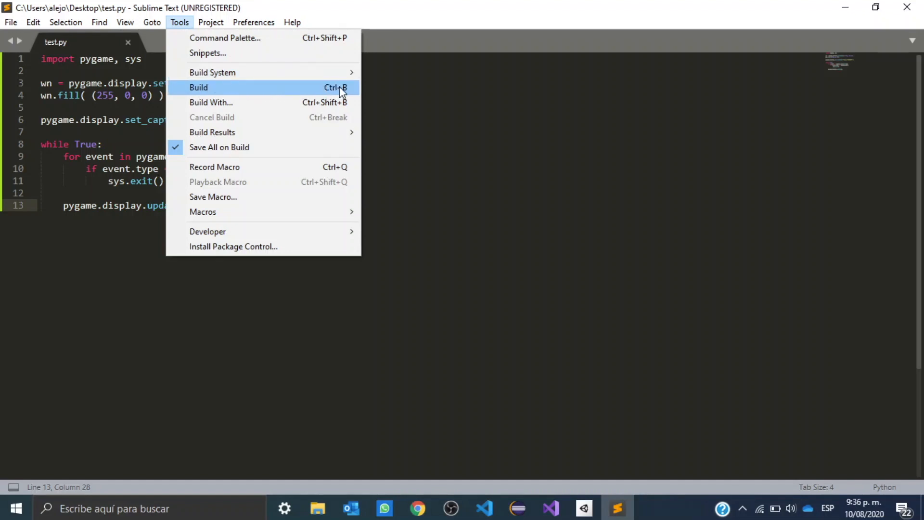
click(199, 87)
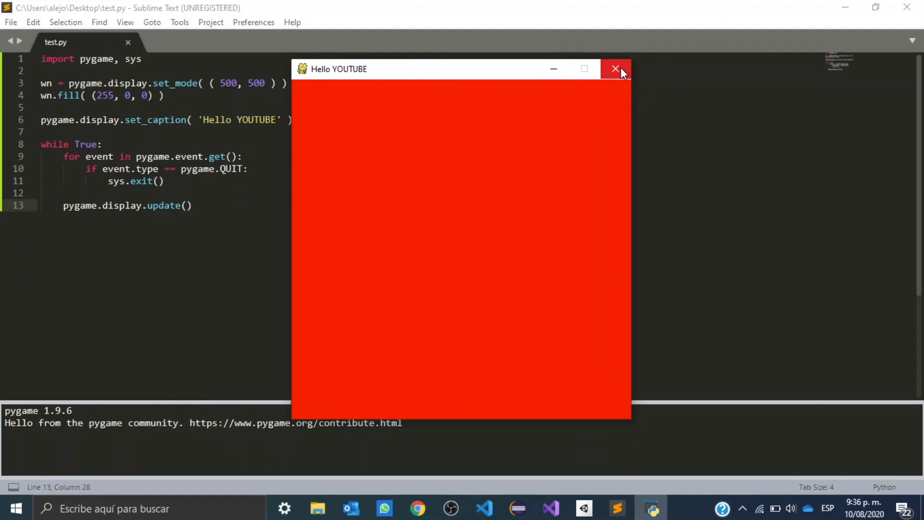
mouse_move(616, 69)
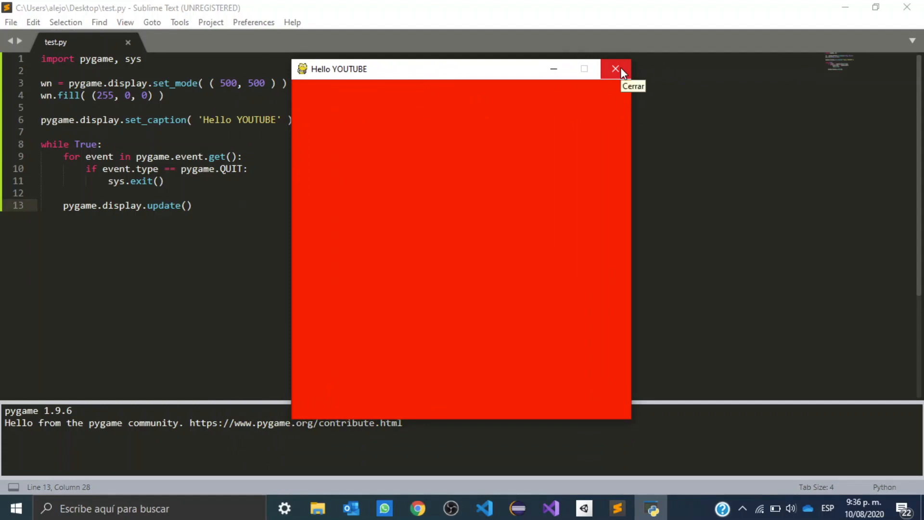
click(616, 68)
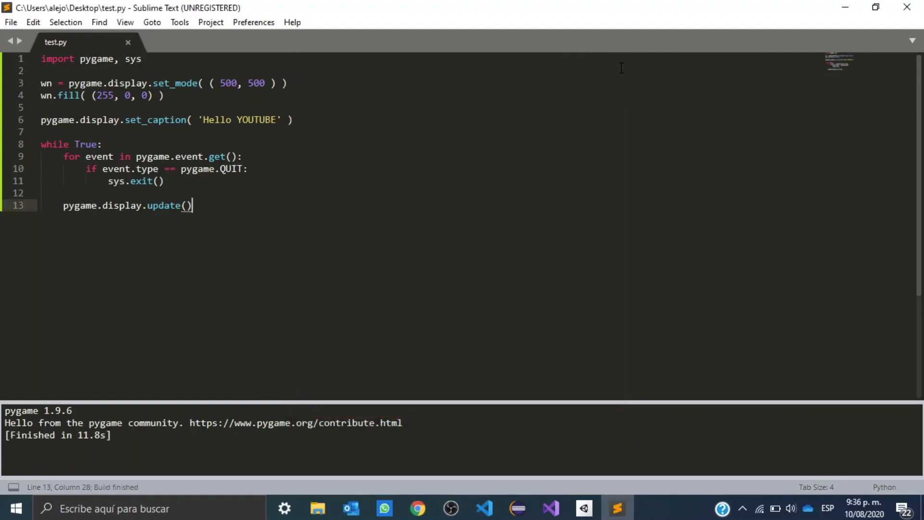